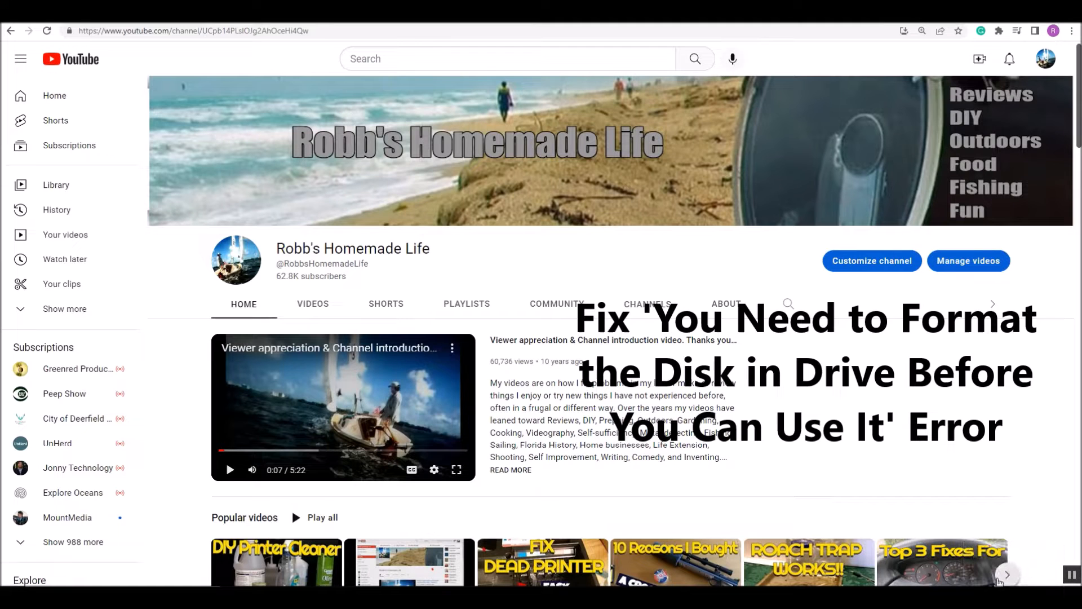
{"action": "mouse_move", "coordinate": [800, 339]}
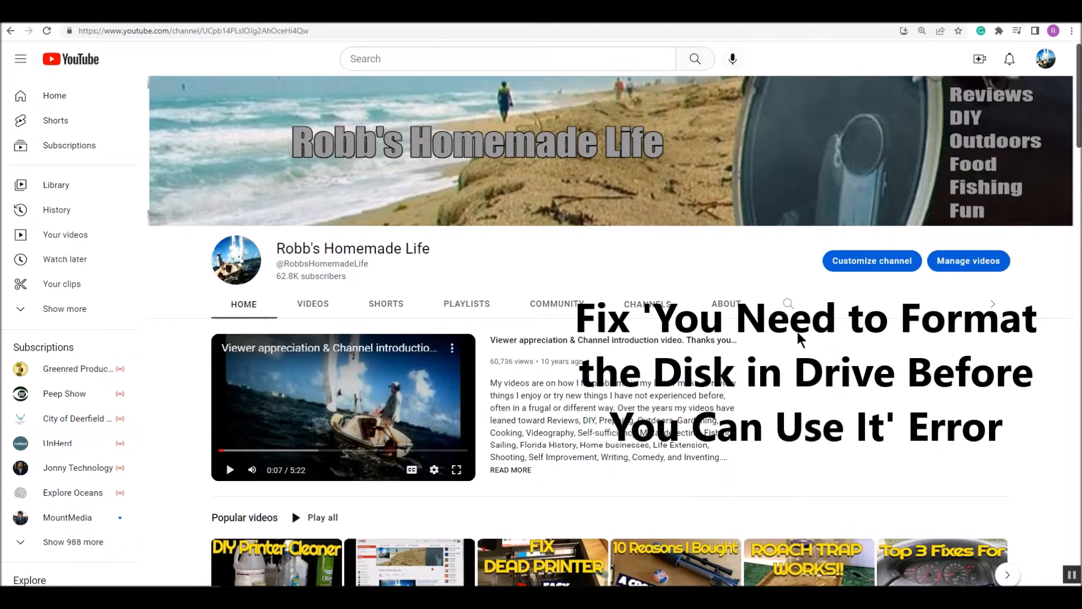
{"action": "mouse_move", "coordinate": [177, 167]}
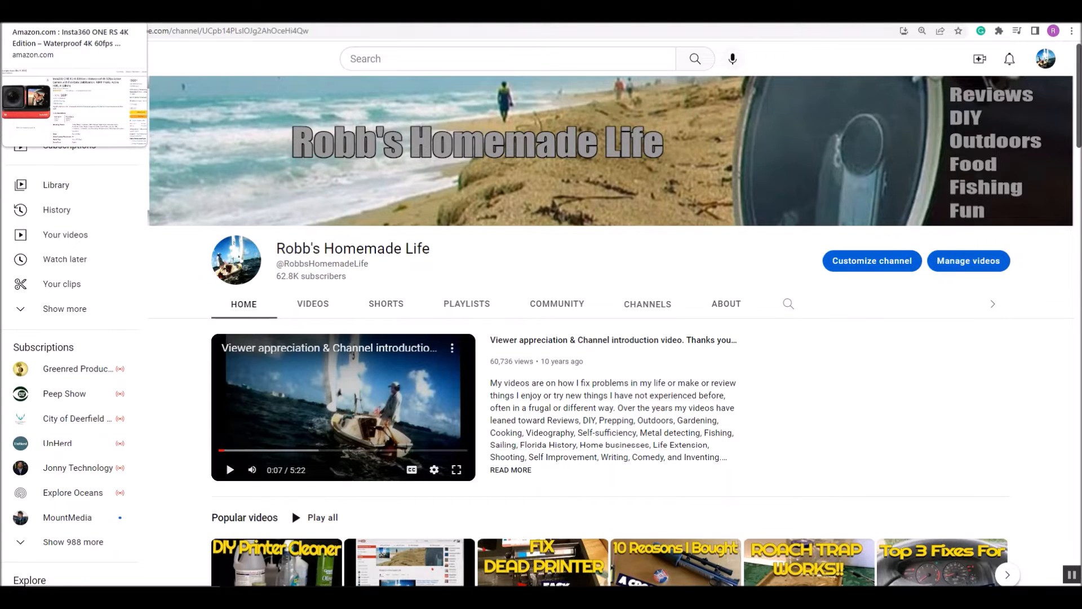
Show Google Images results for the 'format the disk' error with the wintips.org preview
{"action": "left_click", "coordinate": [69, 43]}
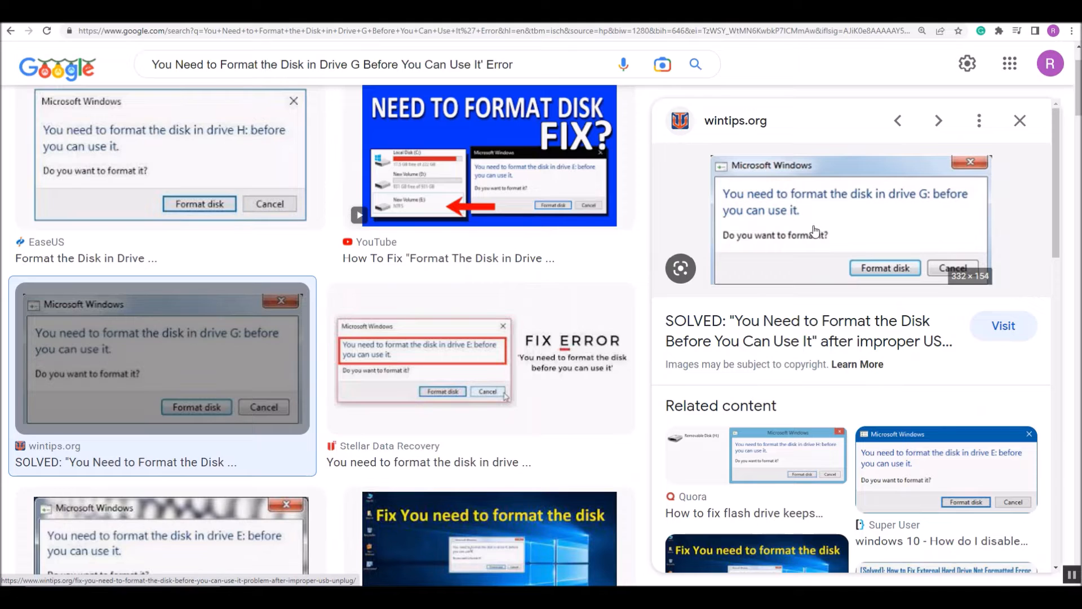
{"action": "mouse_move", "coordinate": [808, 229]}
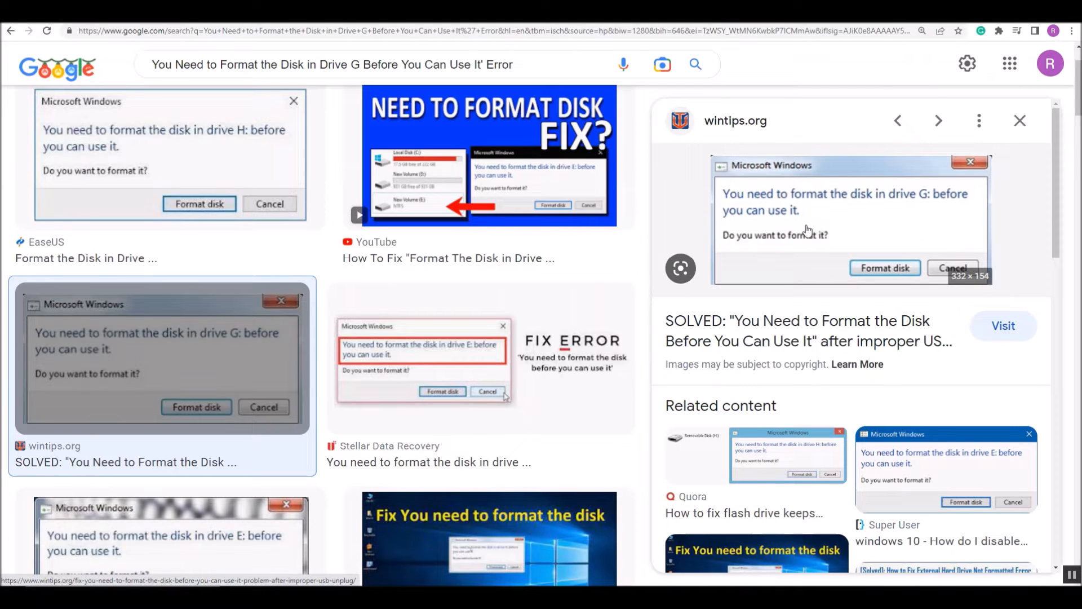
{"action": "mouse_move", "coordinate": [796, 244]}
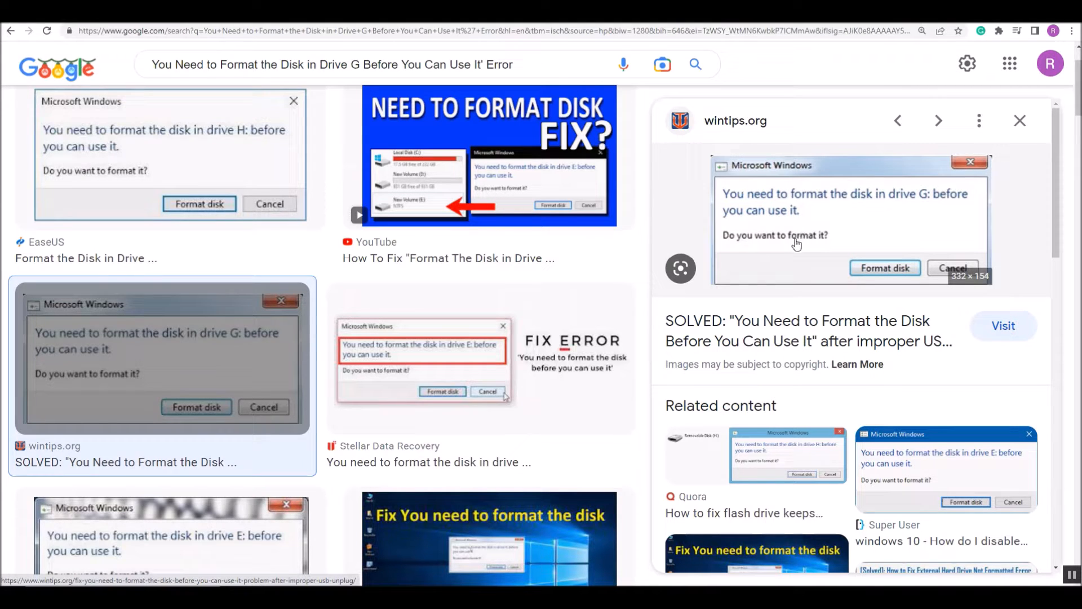
{"action": "mouse_move", "coordinate": [504, 396]}
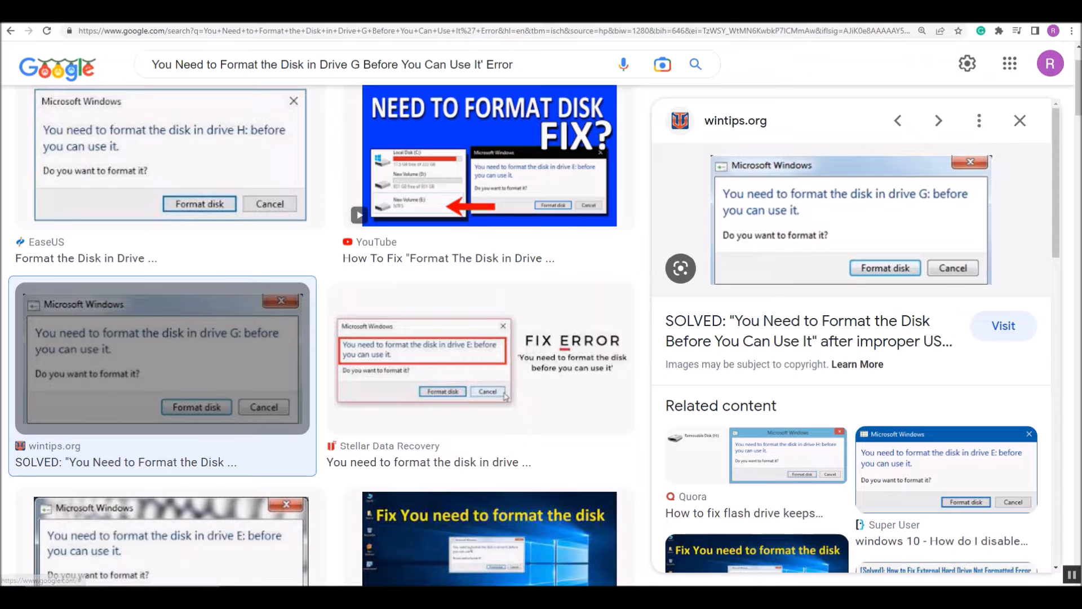
Show the CHKDSK repair notes and place the cursor after 'Run antivirus software:'
{"action": "left_click", "coordinate": [238, 64]}
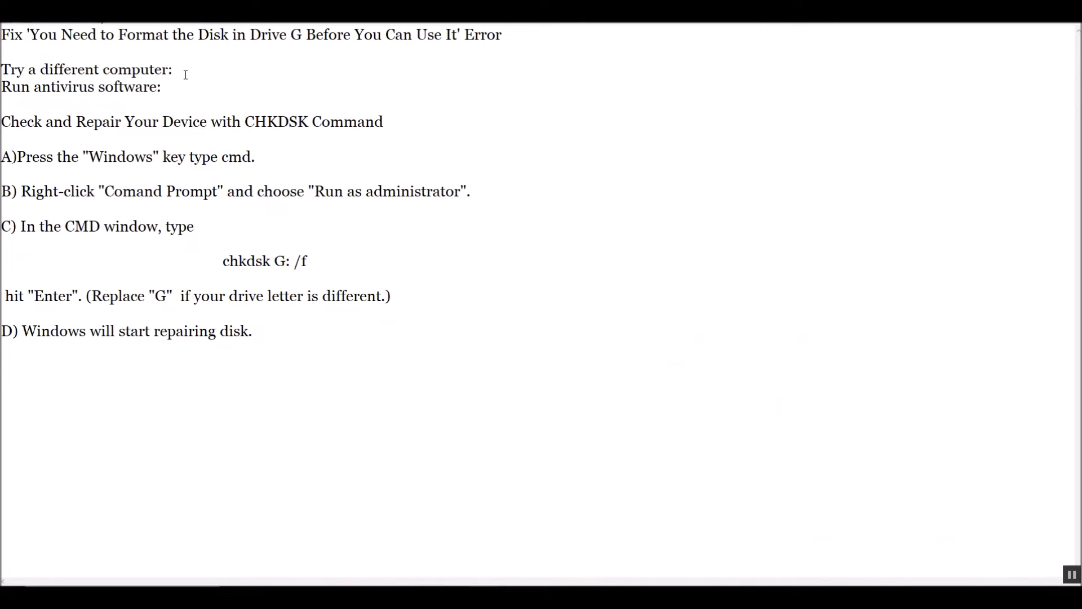
{"action": "left_click", "coordinate": [166, 86]}
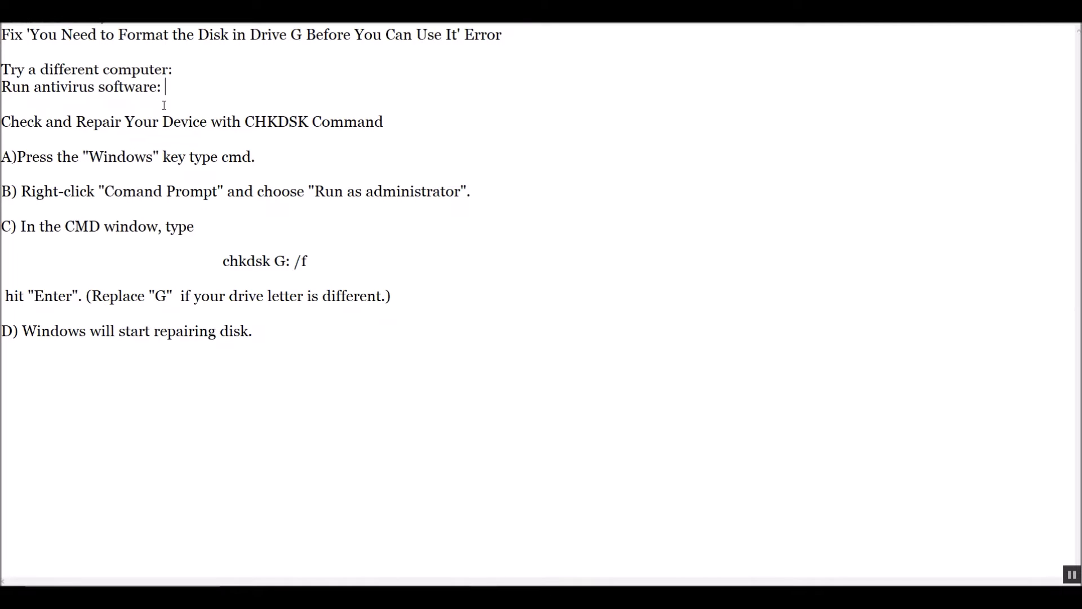
{"action": "mouse_move", "coordinate": [729, 499]}
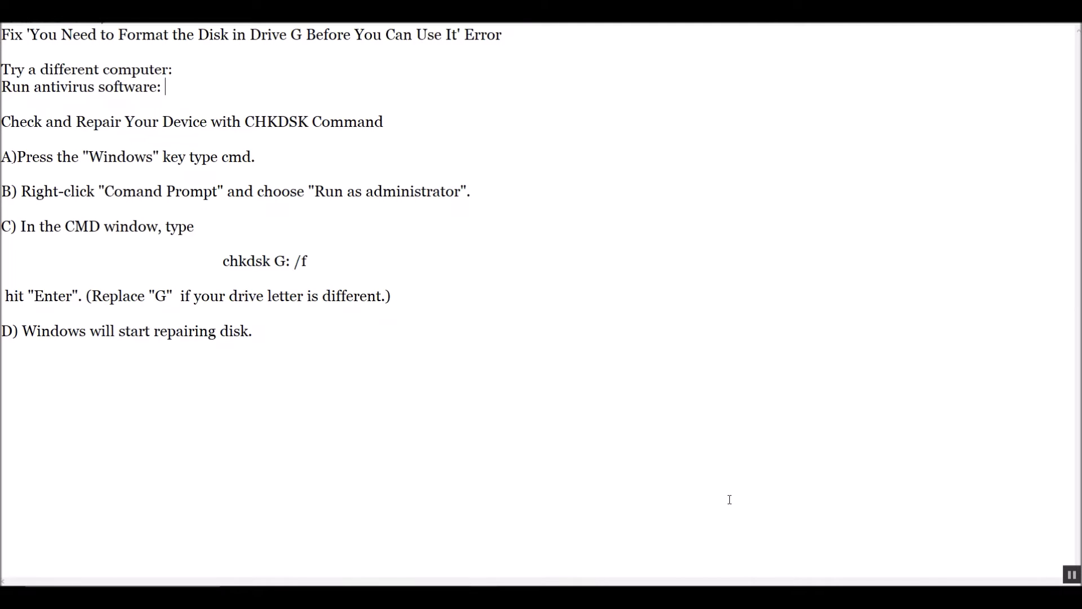
{"action": "mouse_move", "coordinate": [294, 241]}
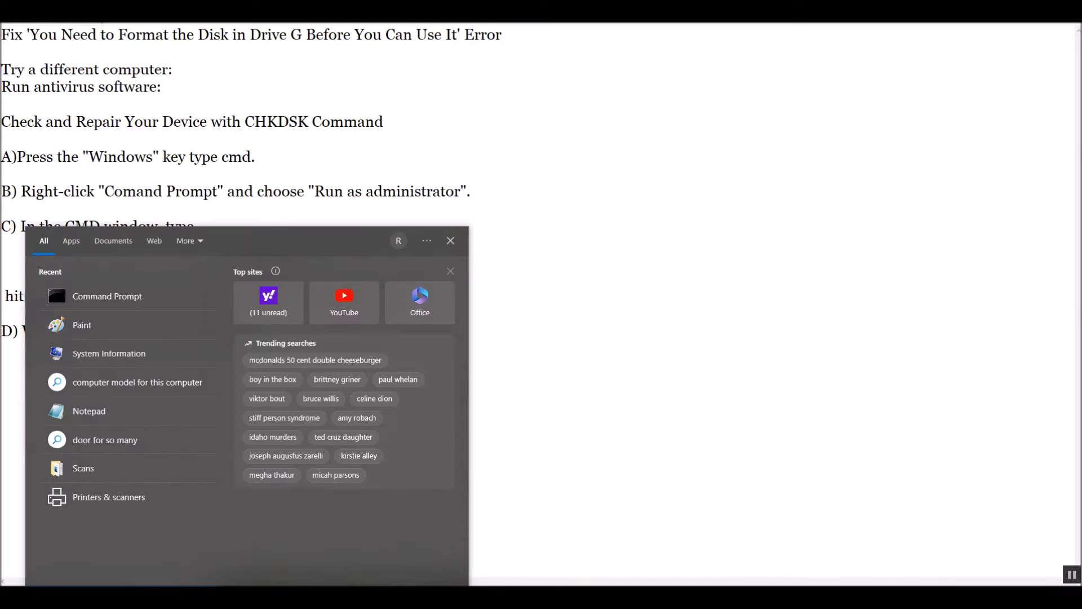
Search 'cmd', run Command Prompt as administrator, and close the search panel
{"action": "type", "text": "cm"}
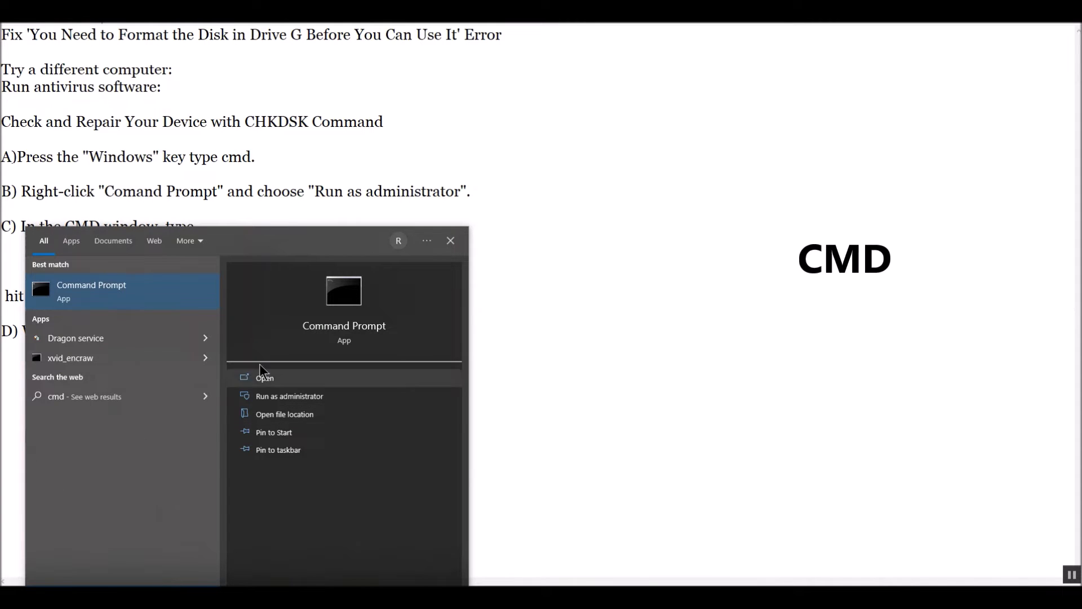
{"action": "mouse_move", "coordinate": [330, 333]}
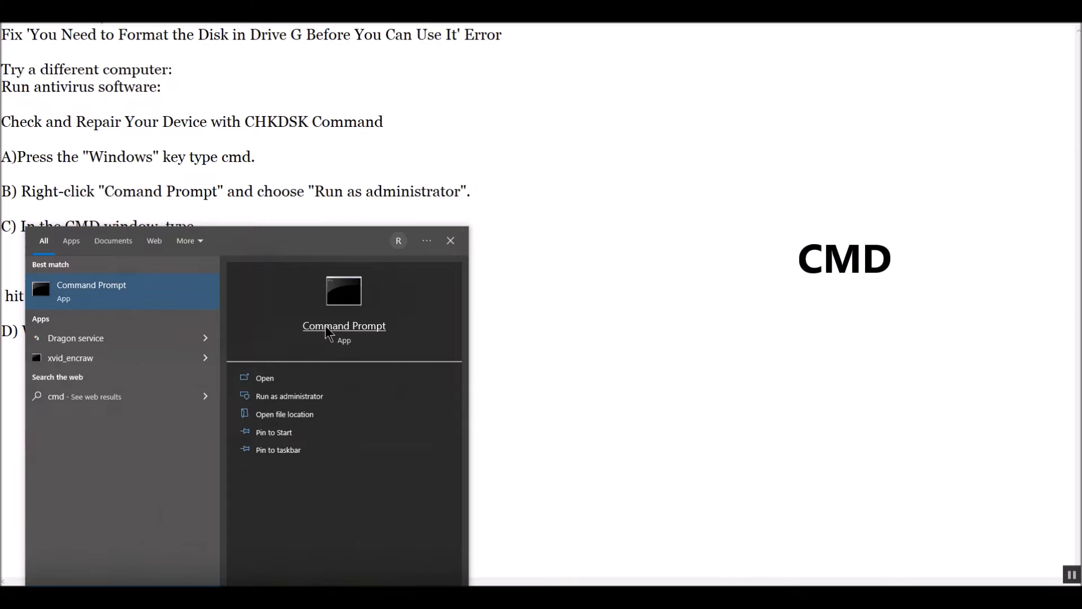
{"action": "right_click", "coordinate": [344, 325]}
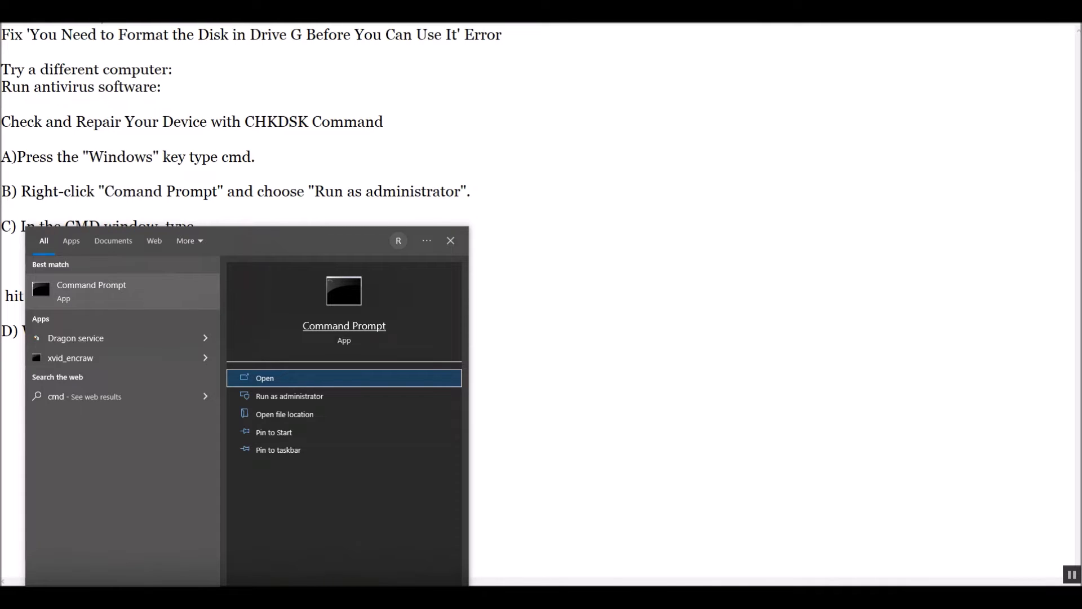
{"action": "left_click", "coordinate": [287, 395]}
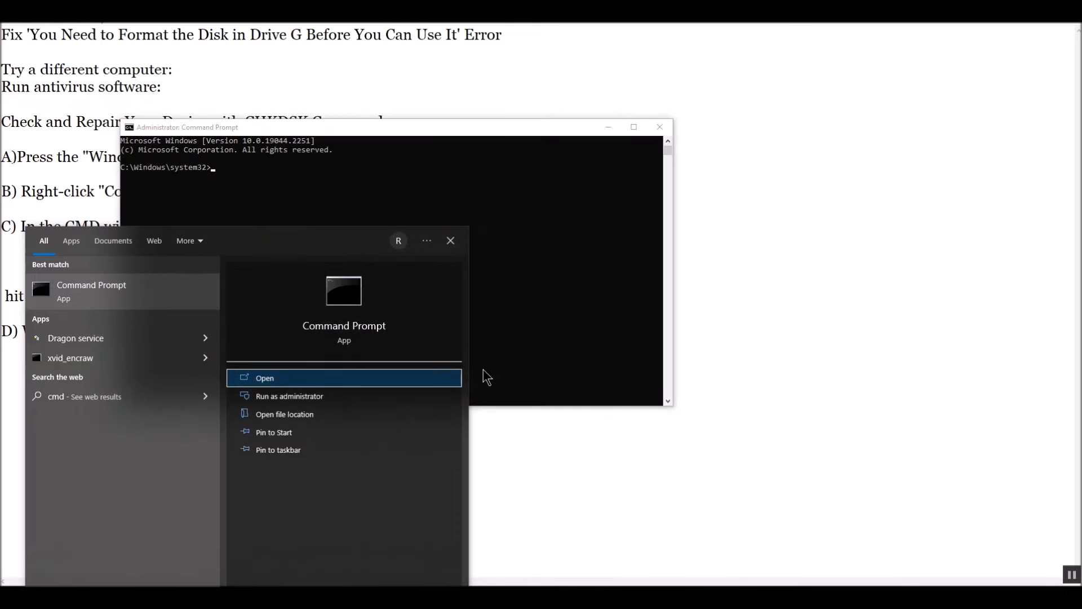
{"action": "mouse_move", "coordinate": [451, 247]}
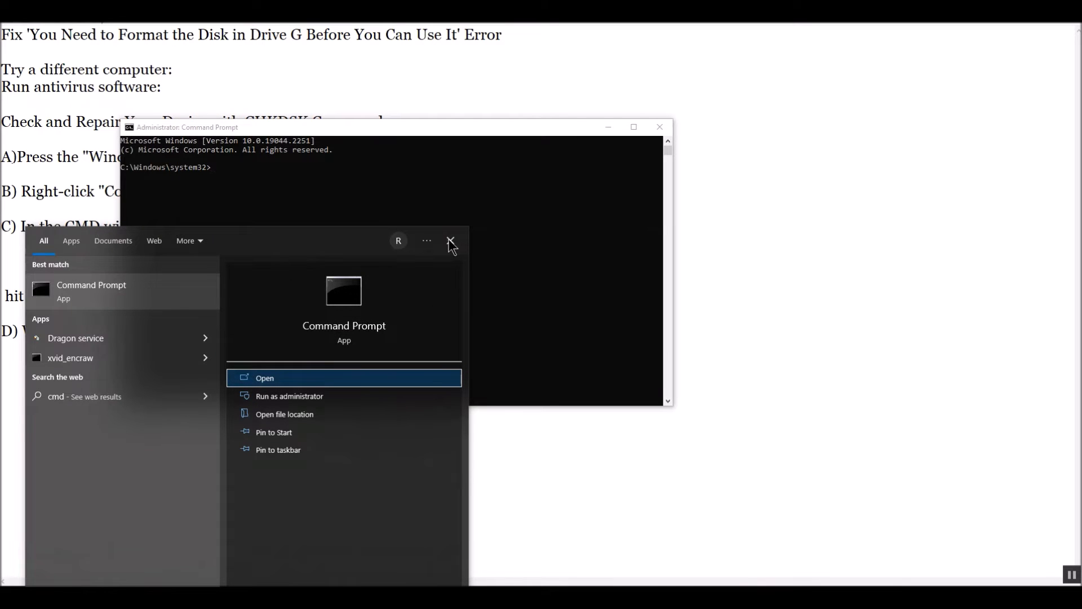
{"action": "mouse_move", "coordinate": [450, 242]}
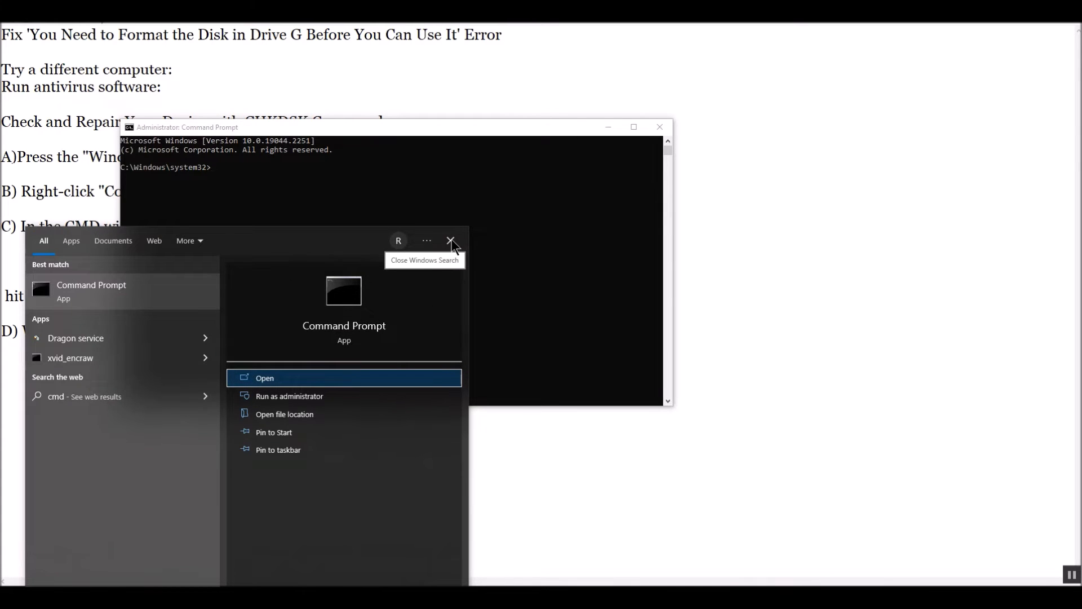
{"action": "left_click", "coordinate": [451, 241]}
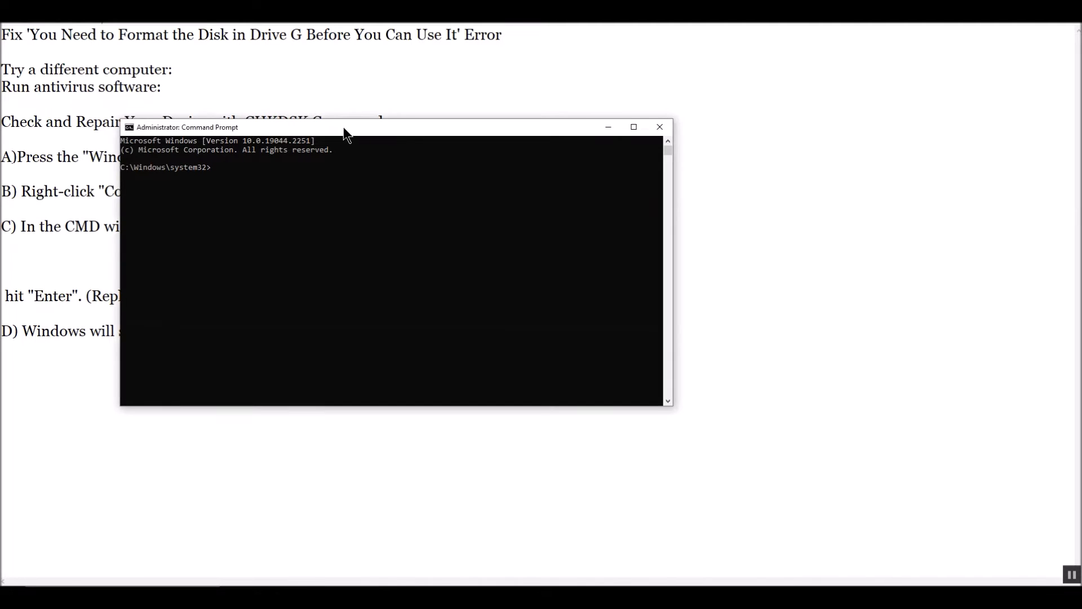
Move the Administrator Command Prompt right so the 'chkdsk G: /f' note is visible
{"action": "left_click_drag", "start_coordinate": [345, 127], "coordinate": [666, 230]}
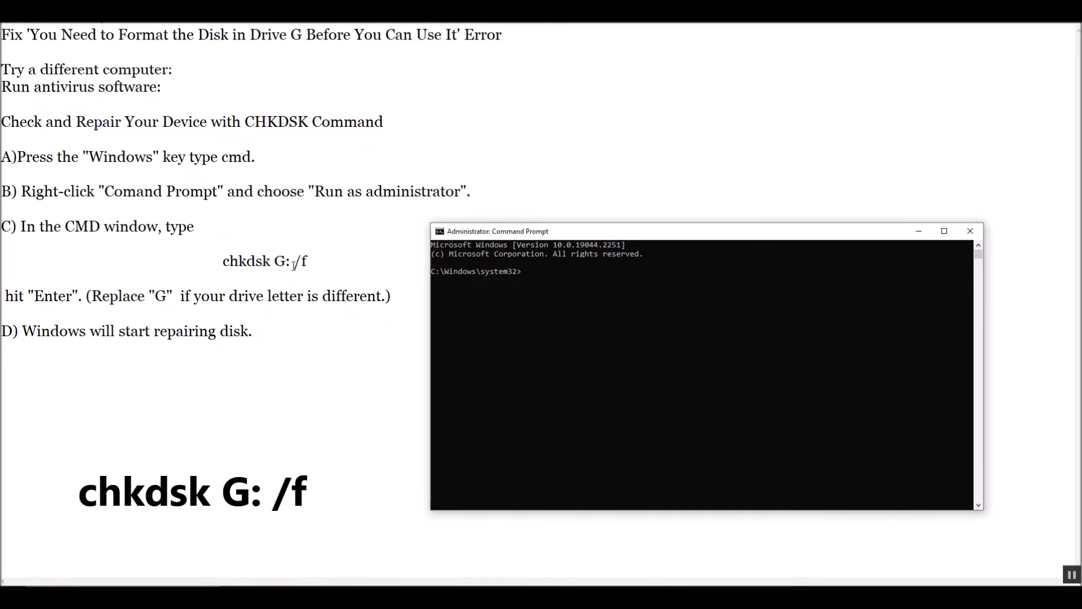
{"action": "mouse_move", "coordinate": [479, 304]}
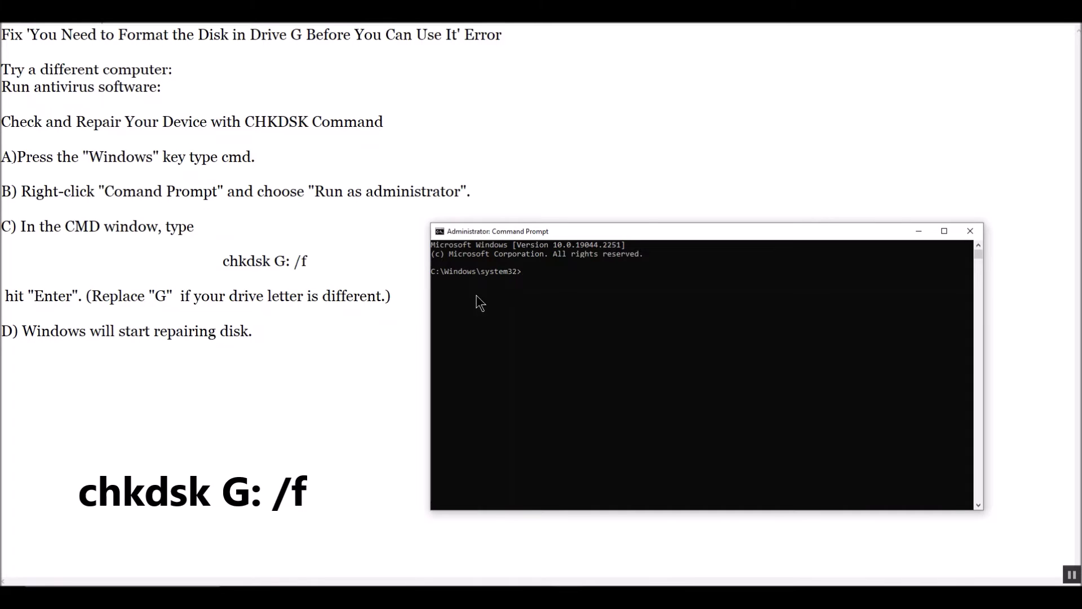
{"action": "mouse_move", "coordinate": [528, 283]}
{"action": "type", "text": "c"}
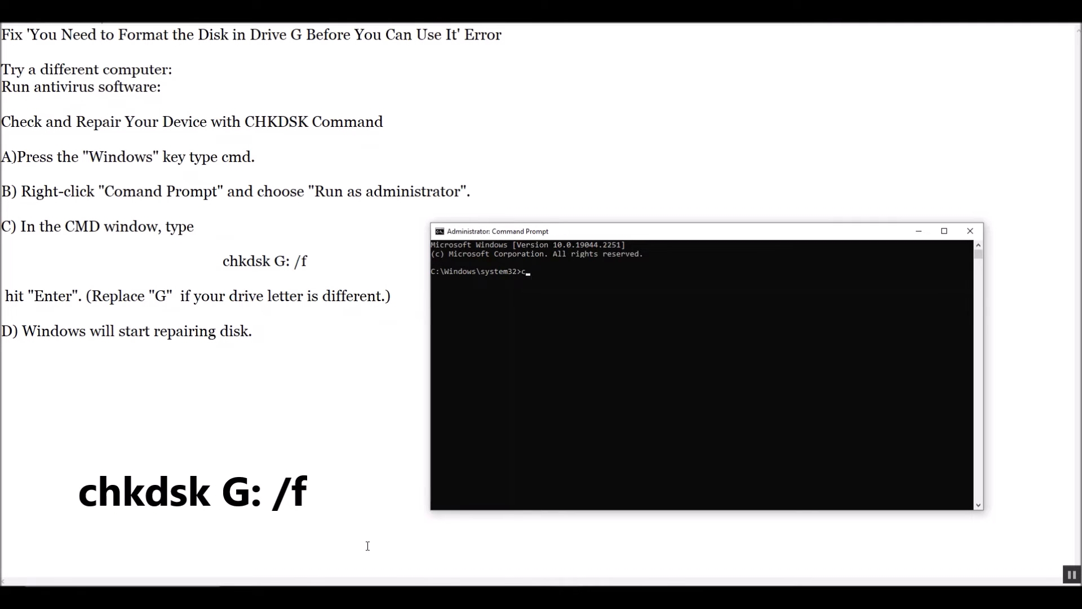
Enter 'chkdsk G: /f' at the C:\Windows\system32> prompt
{"action": "type", "text": "hkd"}
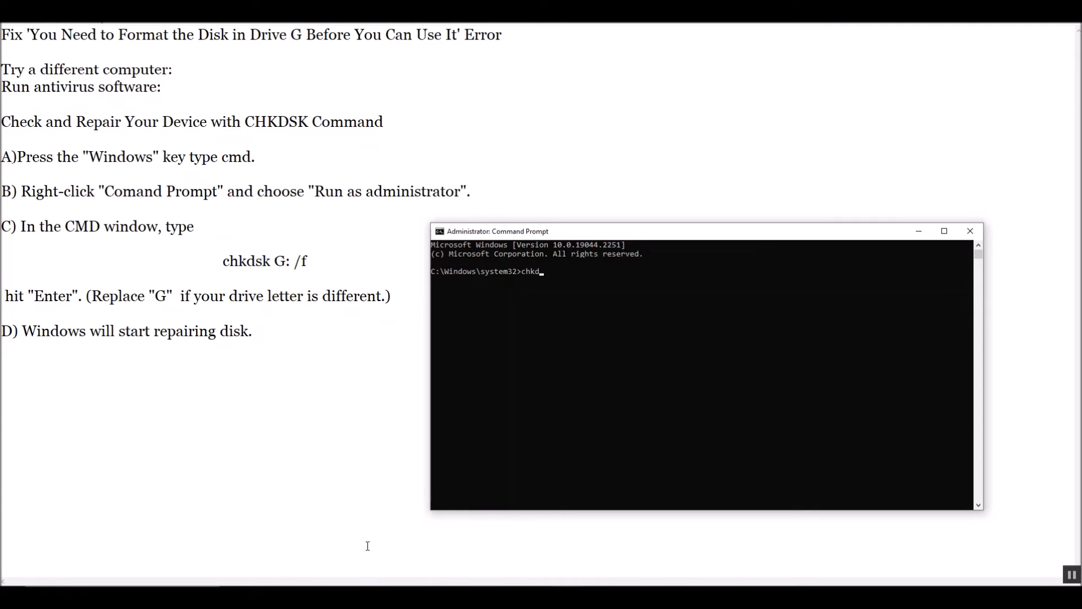
{"action": "type", "text": "sk"}
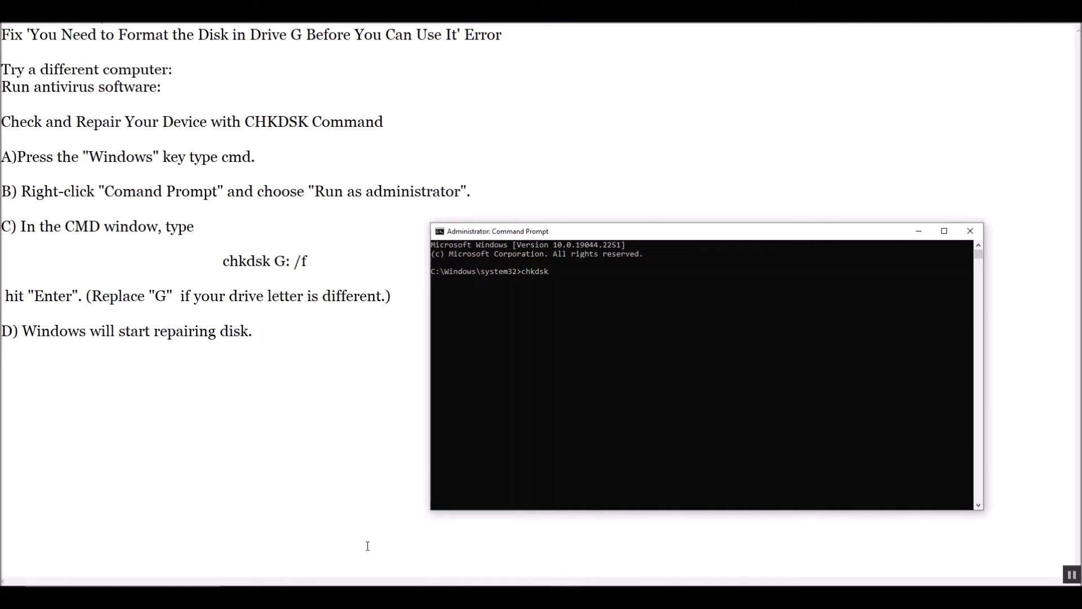
{"action": "type", "text": "G"}
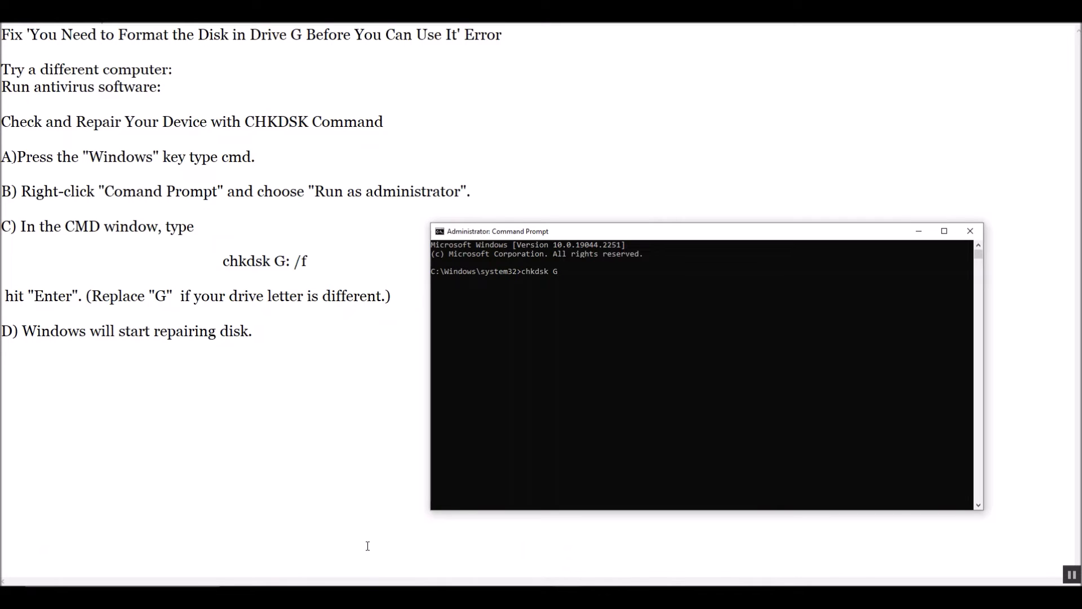
{"action": "type", "text": ":"}
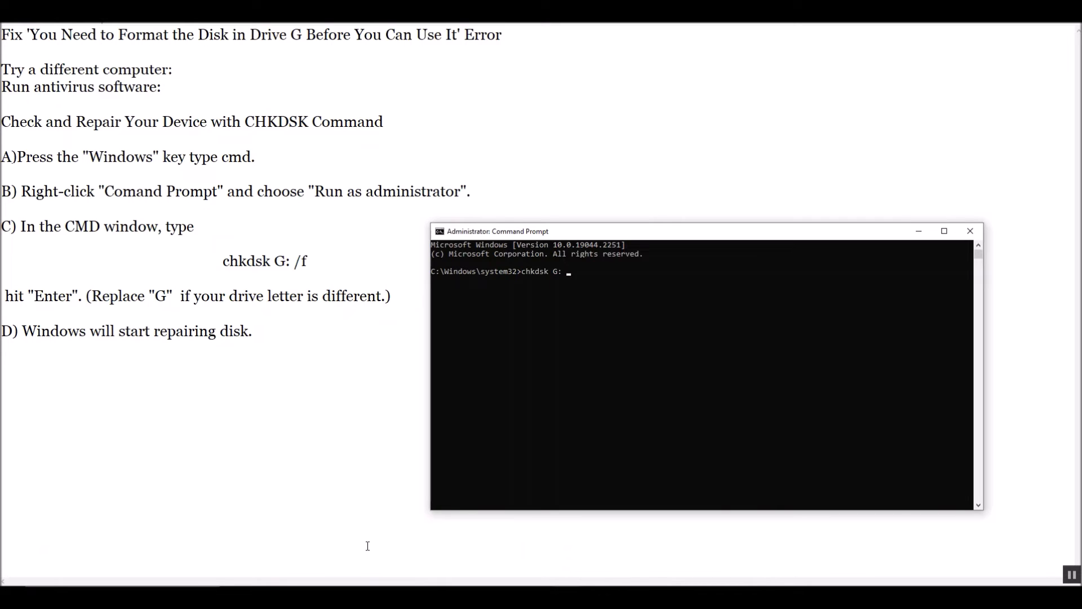
{"action": "type", "text": "/"}
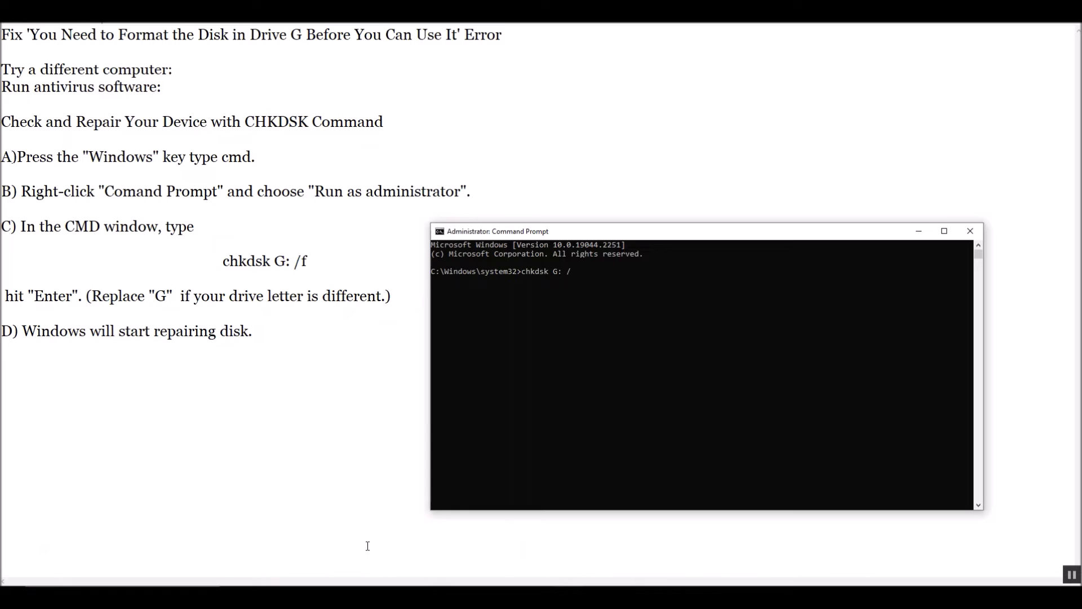
{"action": "type", "text": "f"}
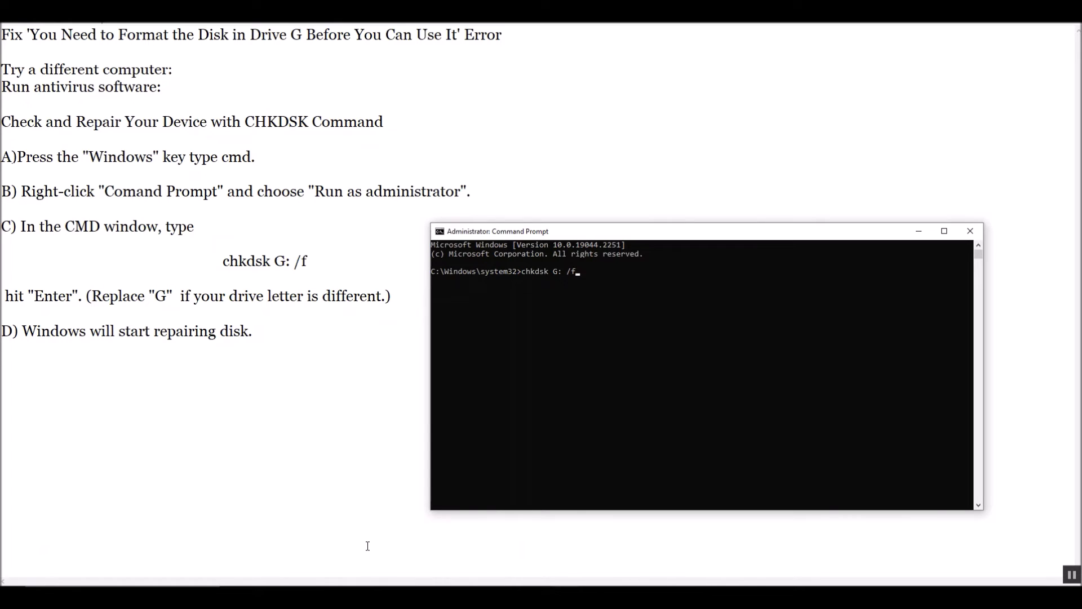
{"action": "mouse_move", "coordinate": [461, 434]}
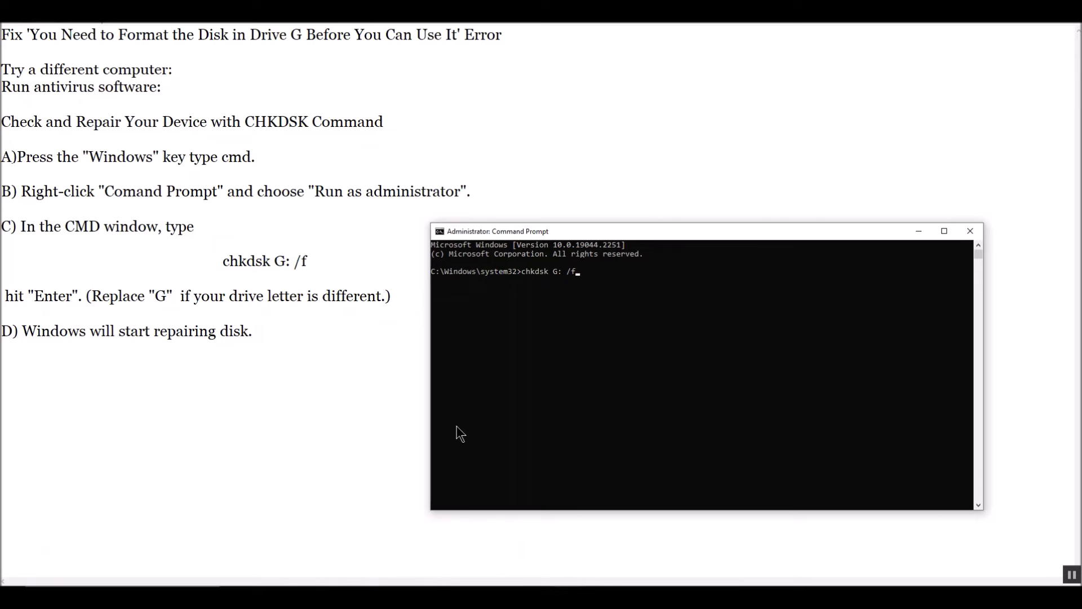
{"action": "mouse_move", "coordinate": [464, 436]}
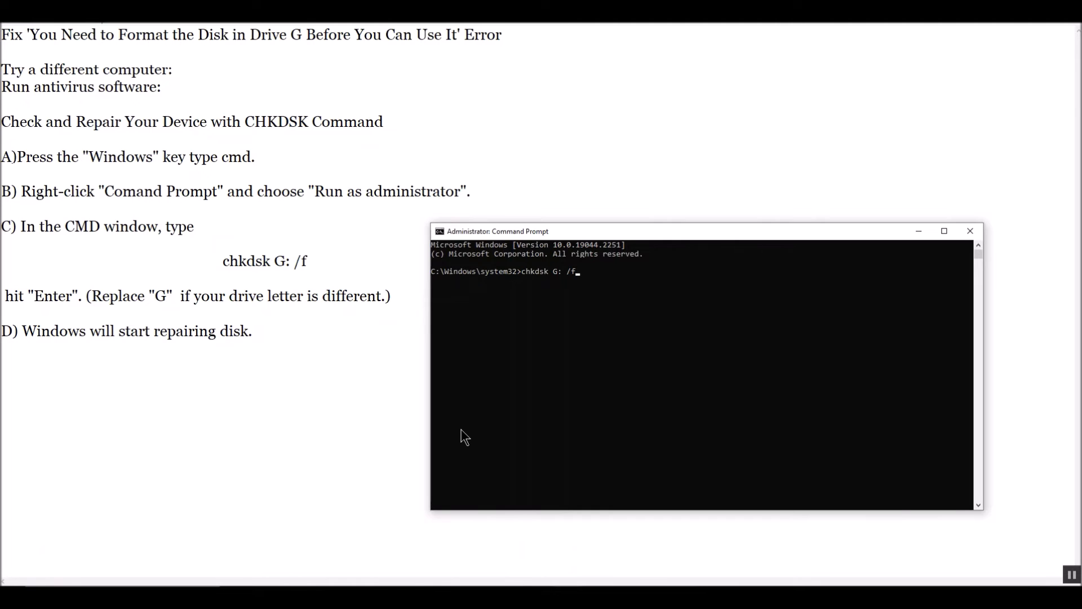
Execute chkdsk G: /f, which reports it cannot open the volume for direct access
{"action": "key", "text": "Return"}
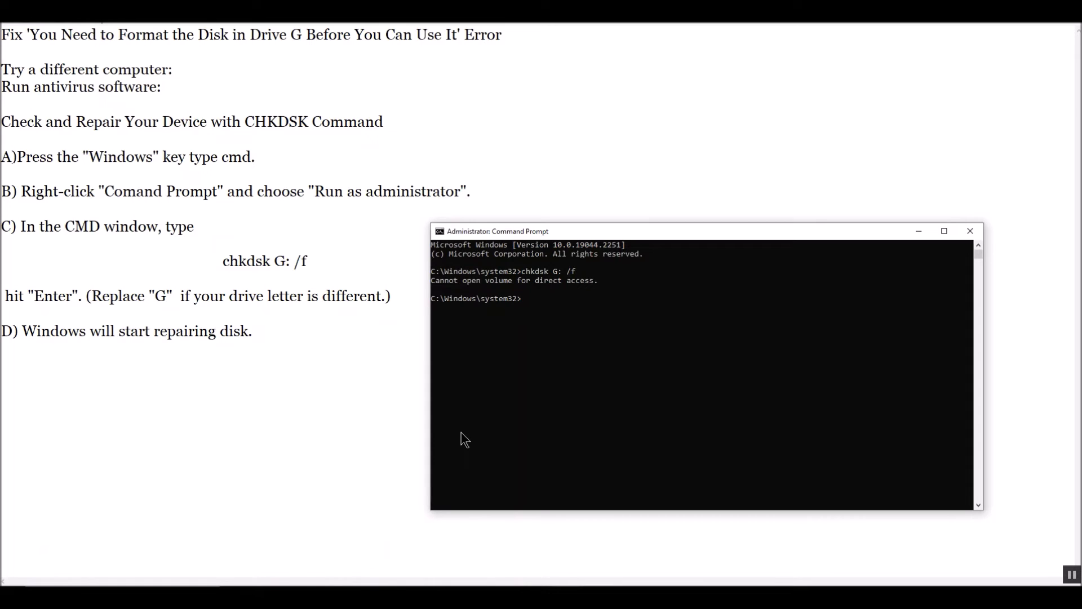
{"action": "mouse_move", "coordinate": [460, 436]}
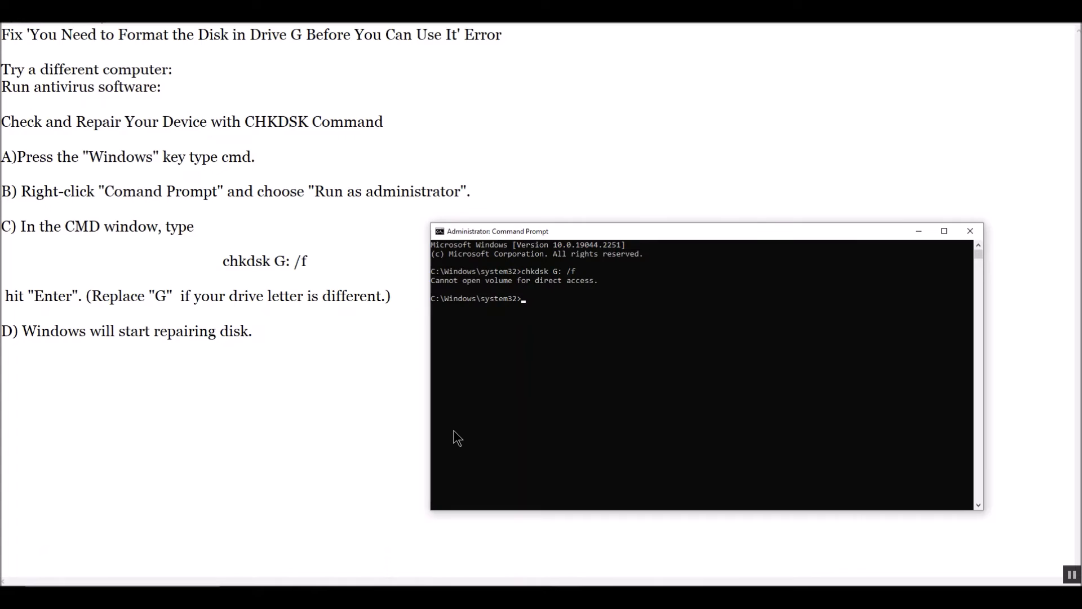
{"action": "mouse_move", "coordinate": [513, 373]}
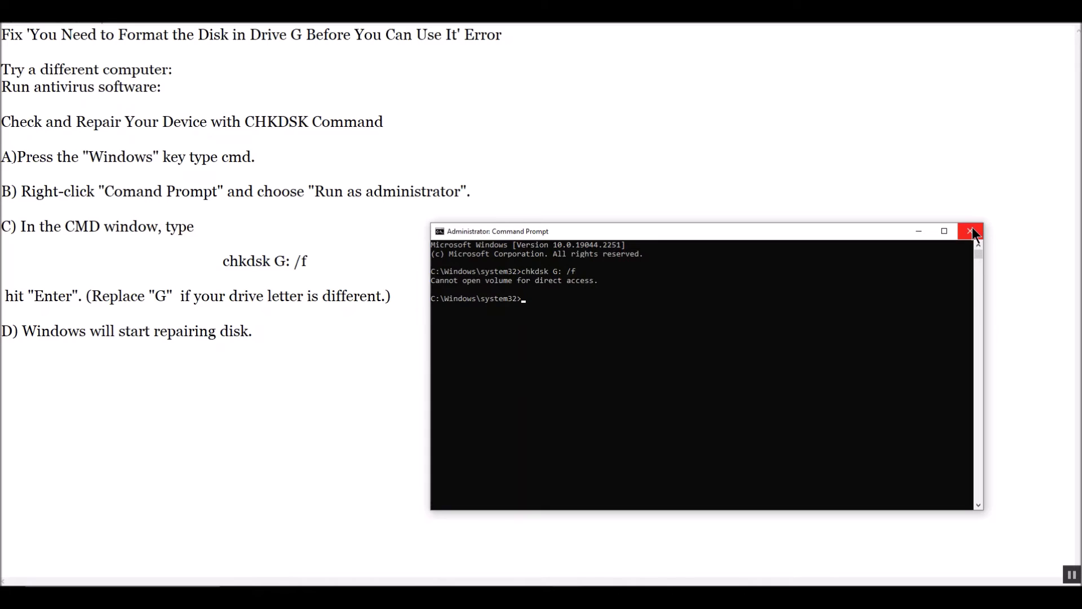
Close the Administrator Command Prompt window, leaving the CHKDSK notes on screen
{"action": "left_click", "coordinate": [970, 230]}
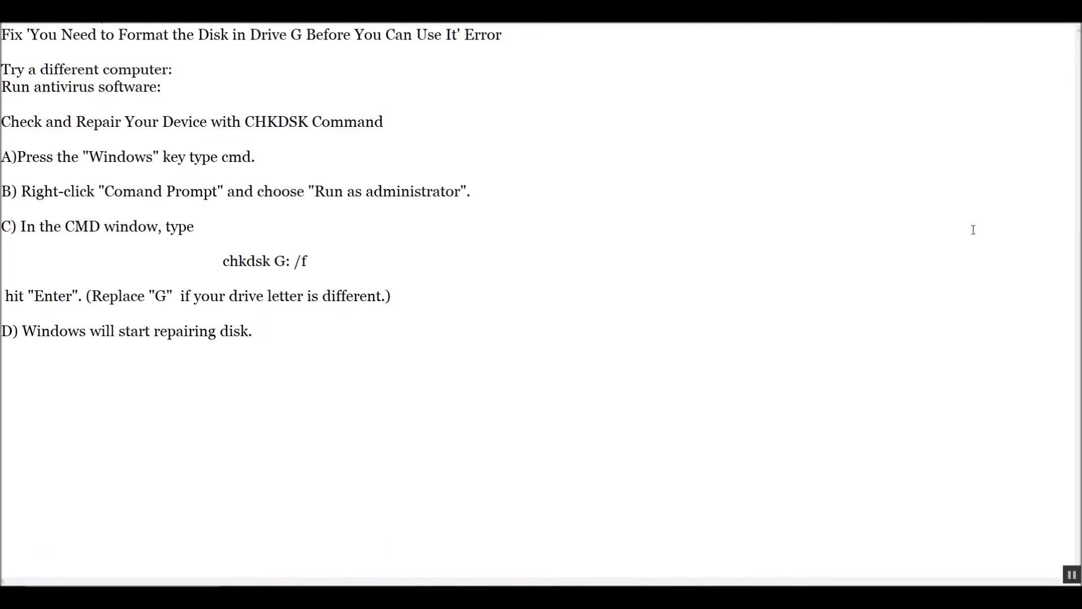
{"action": "mouse_move", "coordinate": [777, 289]}
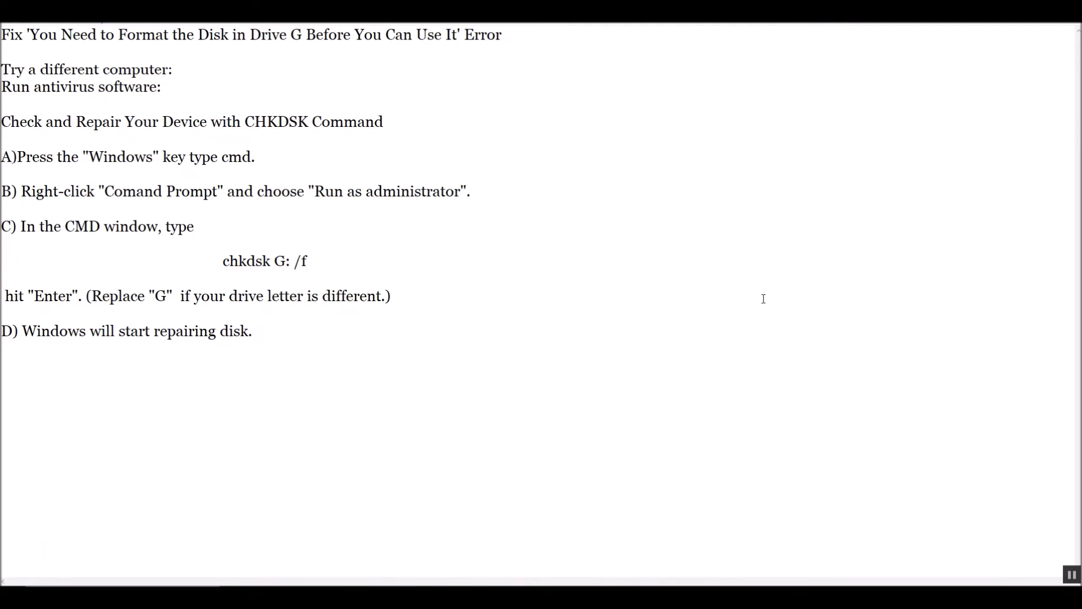
{"action": "mouse_move", "coordinate": [529, 349]}
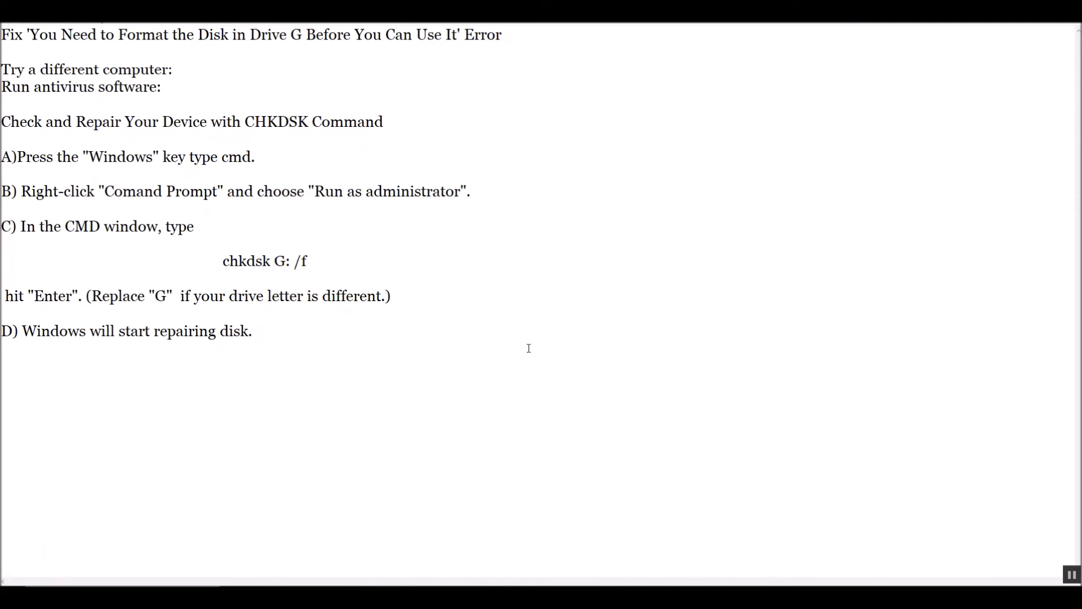
{"action": "mouse_move", "coordinate": [490, 347]}
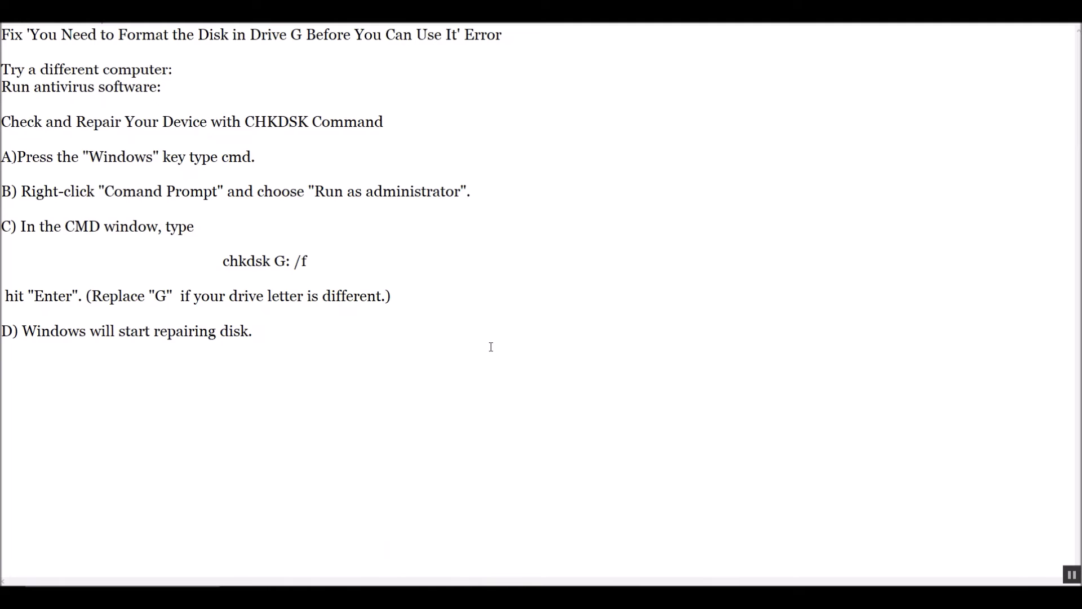
{"action": "mouse_move", "coordinate": [395, 252]}
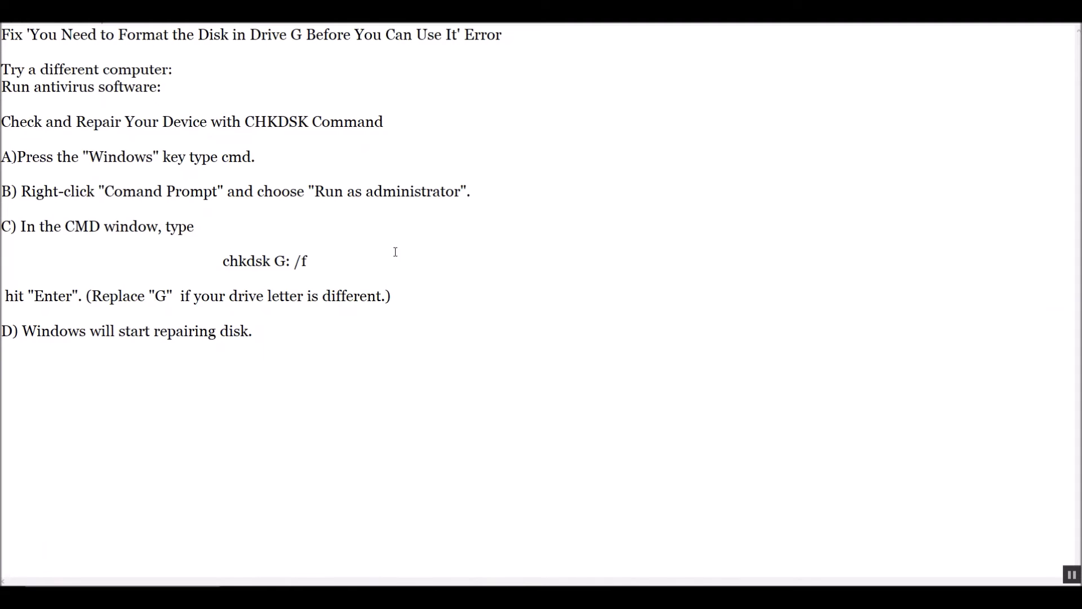
{"action": "mouse_move", "coordinate": [310, 448]}
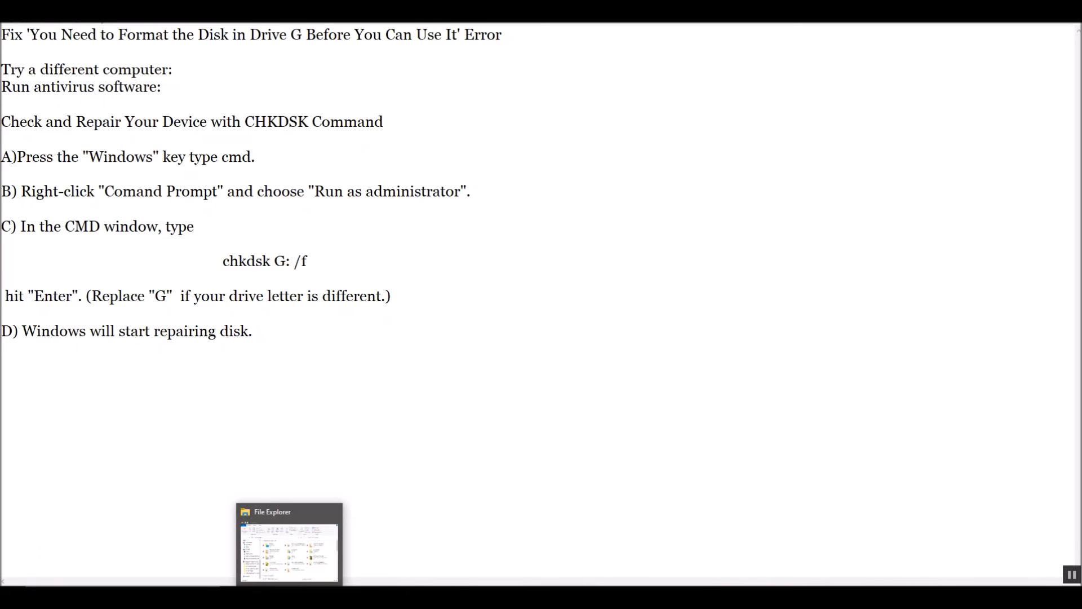
{"action": "left_click", "coordinate": [288, 544]}
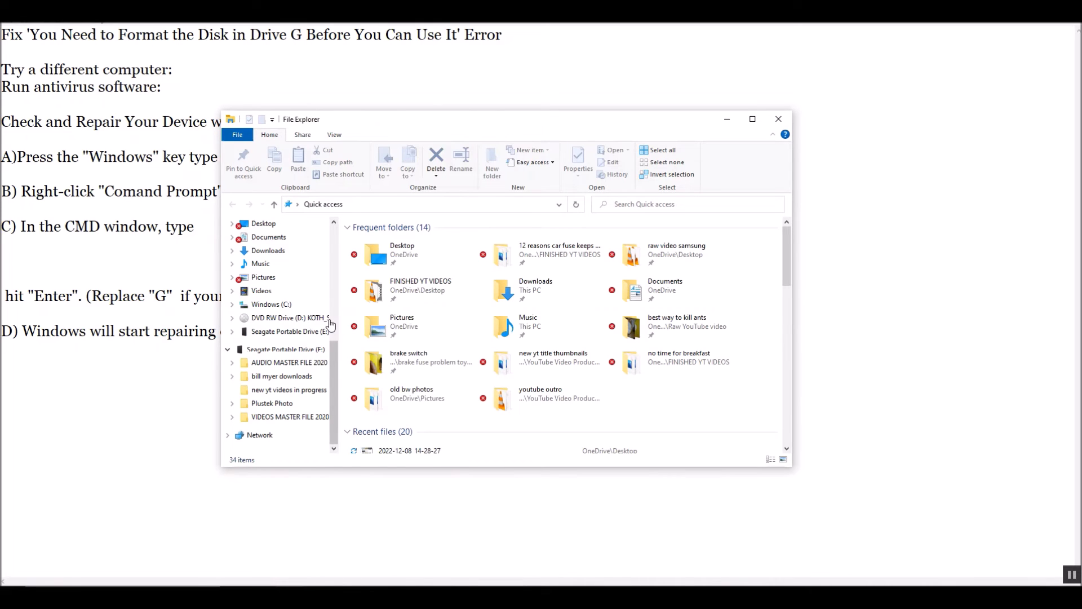
{"action": "mouse_move", "coordinate": [283, 350]}
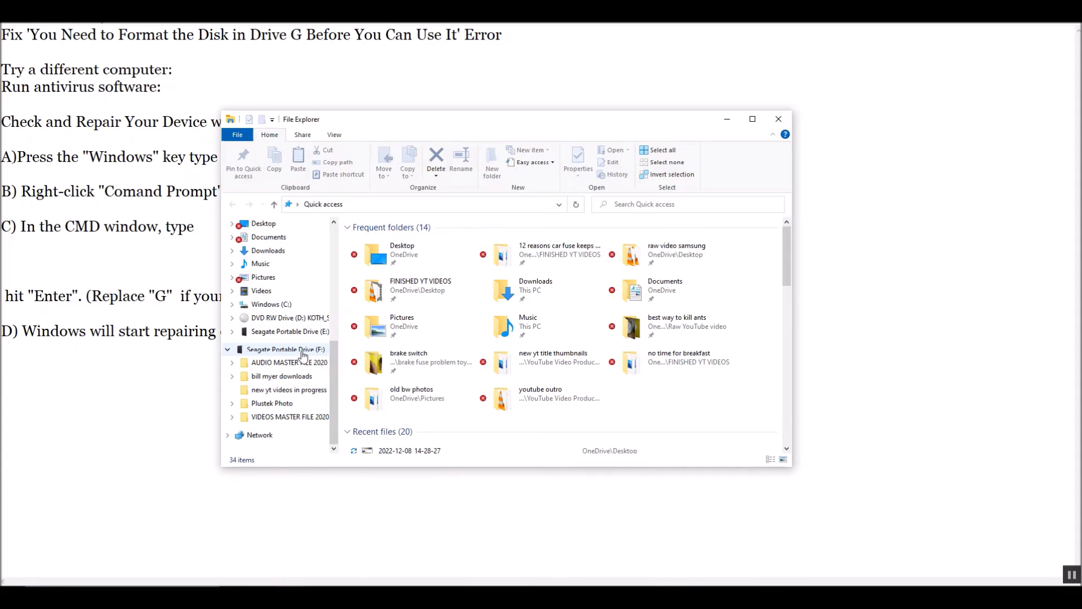
{"action": "mouse_move", "coordinate": [302, 331]}
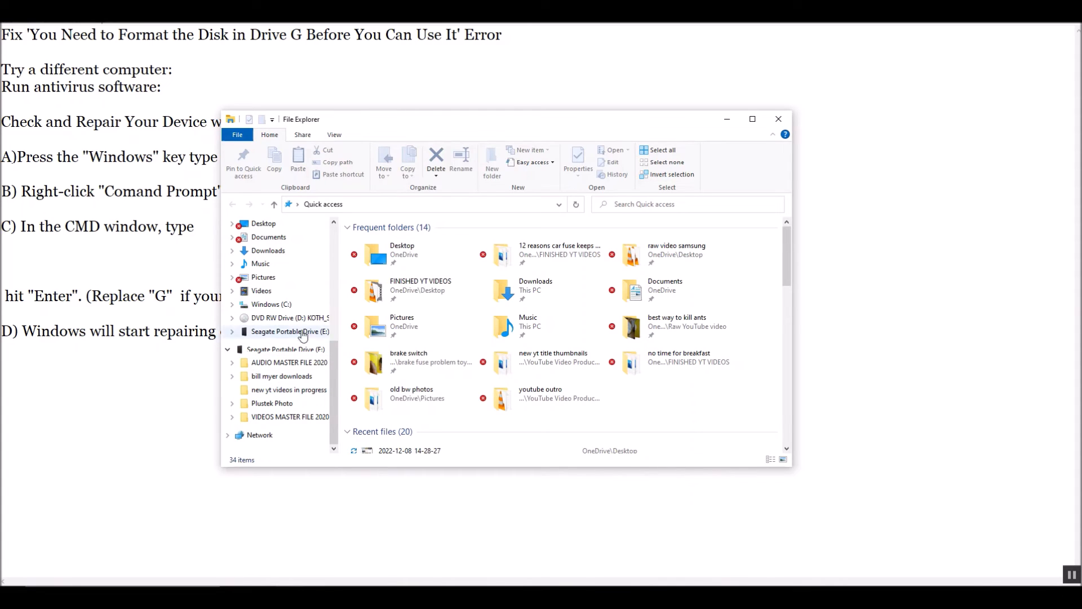
{"action": "mouse_move", "coordinate": [266, 322]}
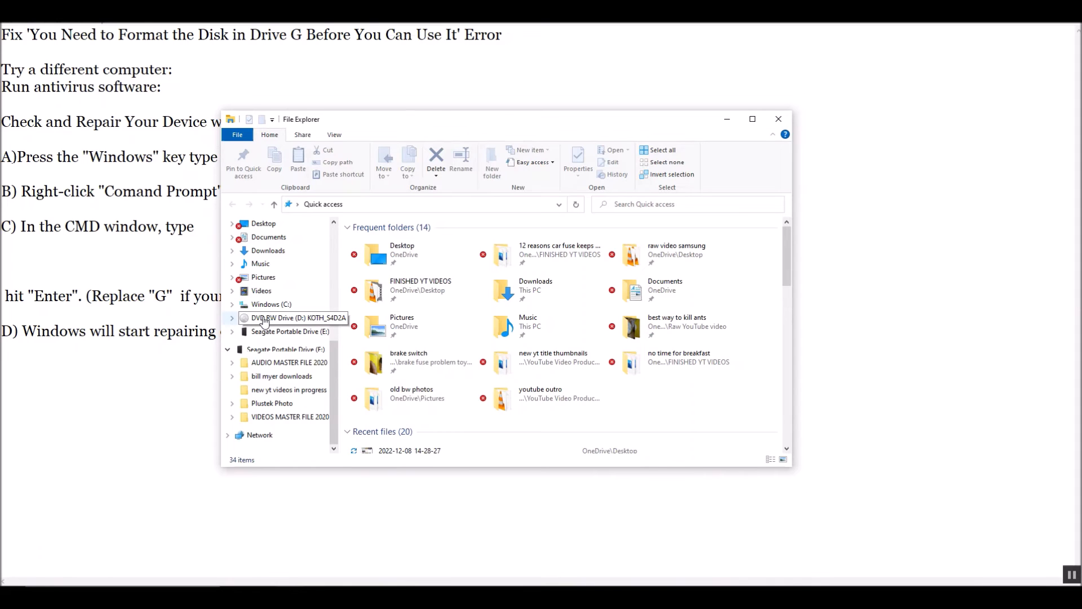
{"action": "right_click", "coordinate": [297, 317]}
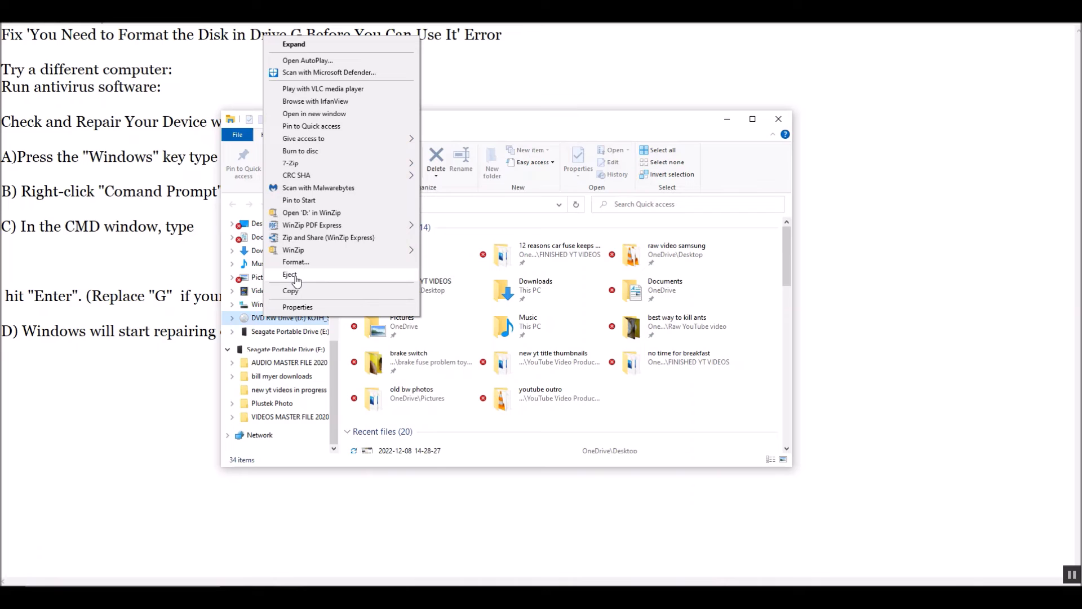
{"action": "mouse_move", "coordinate": [203, 374]}
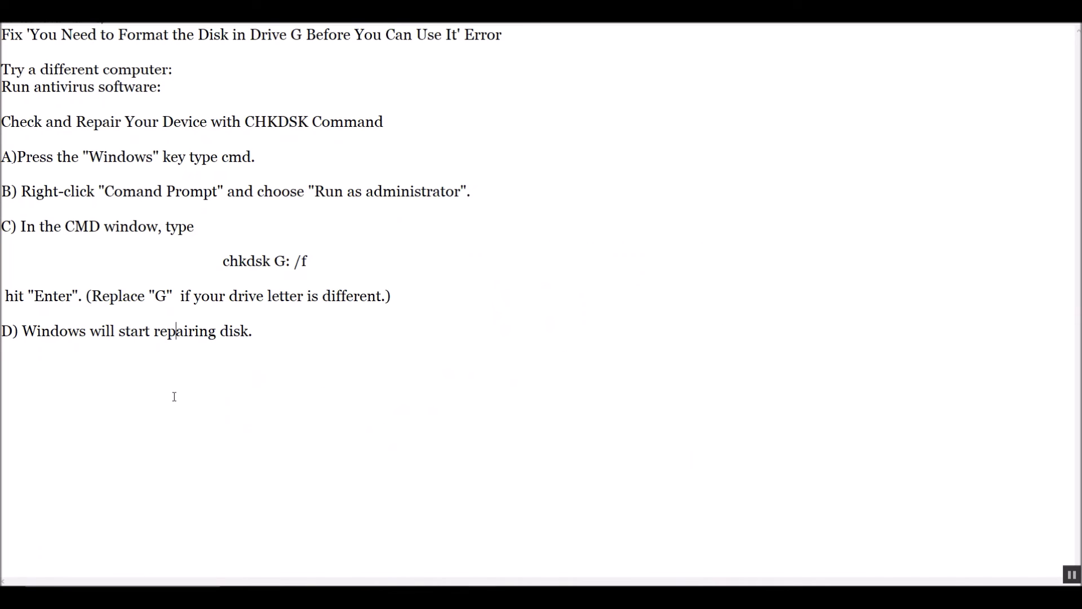
{"action": "mouse_move", "coordinate": [184, 403]}
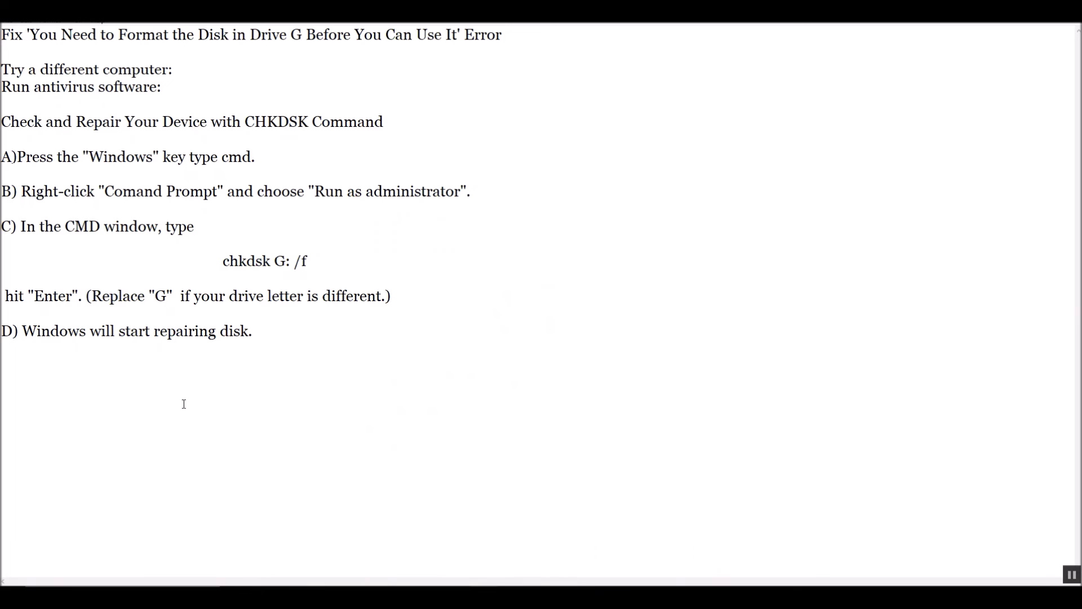
{"action": "mouse_move", "coordinate": [588, 486]}
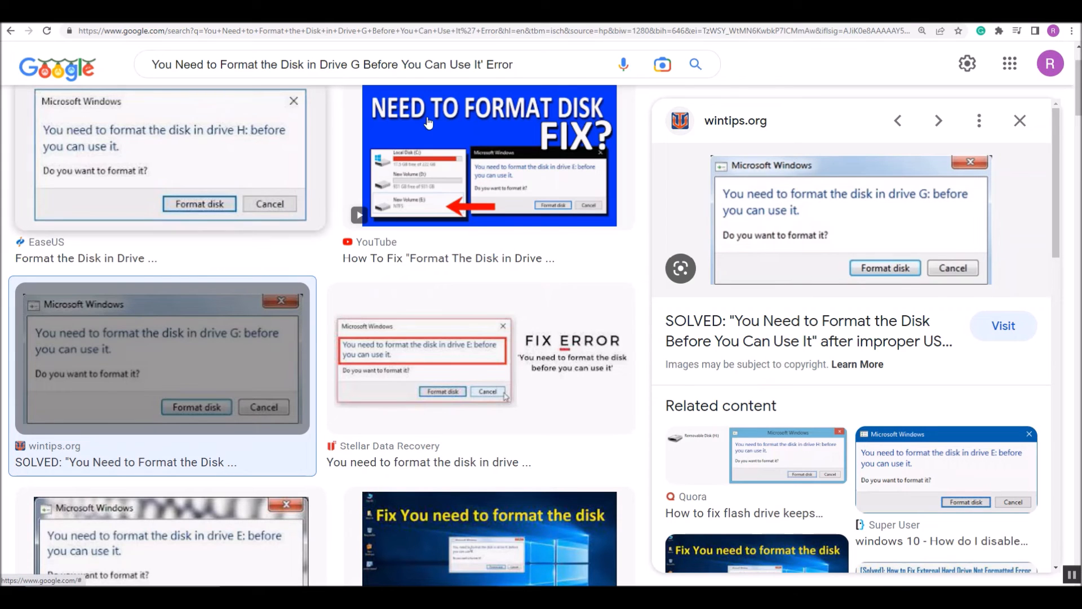
{"action": "mouse_move", "coordinate": [373, 214]}
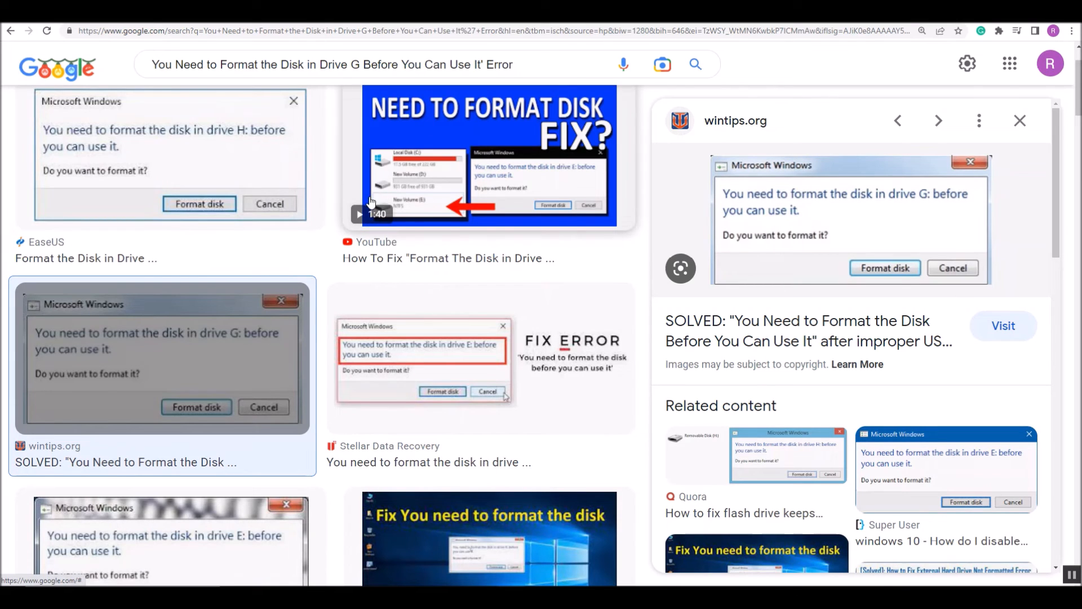
{"action": "mouse_move", "coordinate": [372, 211]}
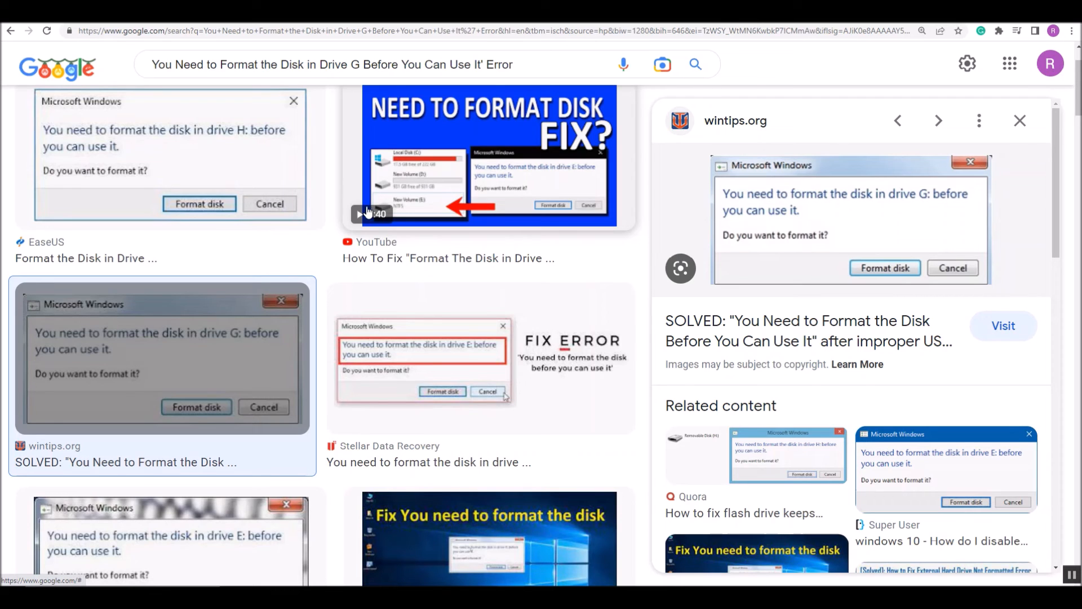
{"action": "mouse_move", "coordinate": [461, 231]}
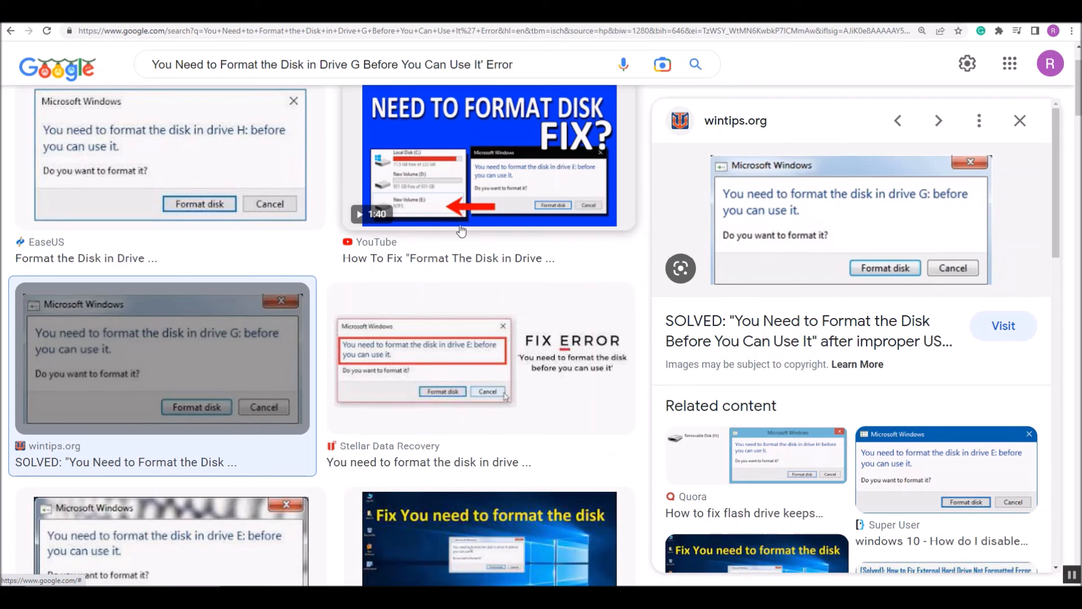
{"action": "mouse_move", "coordinate": [474, 239]}
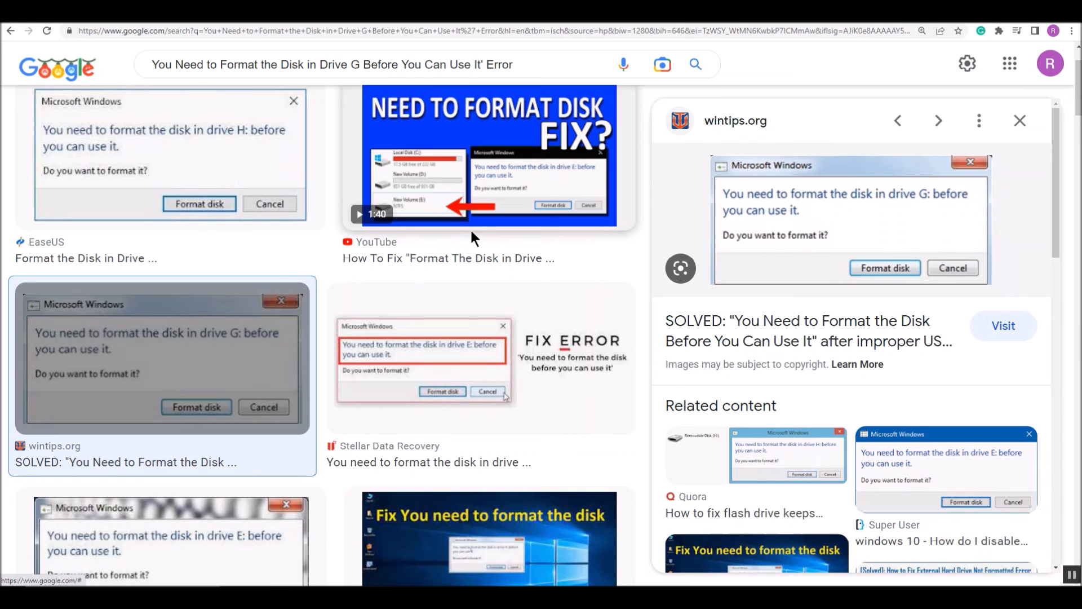
{"action": "mouse_move", "coordinate": [473, 238]}
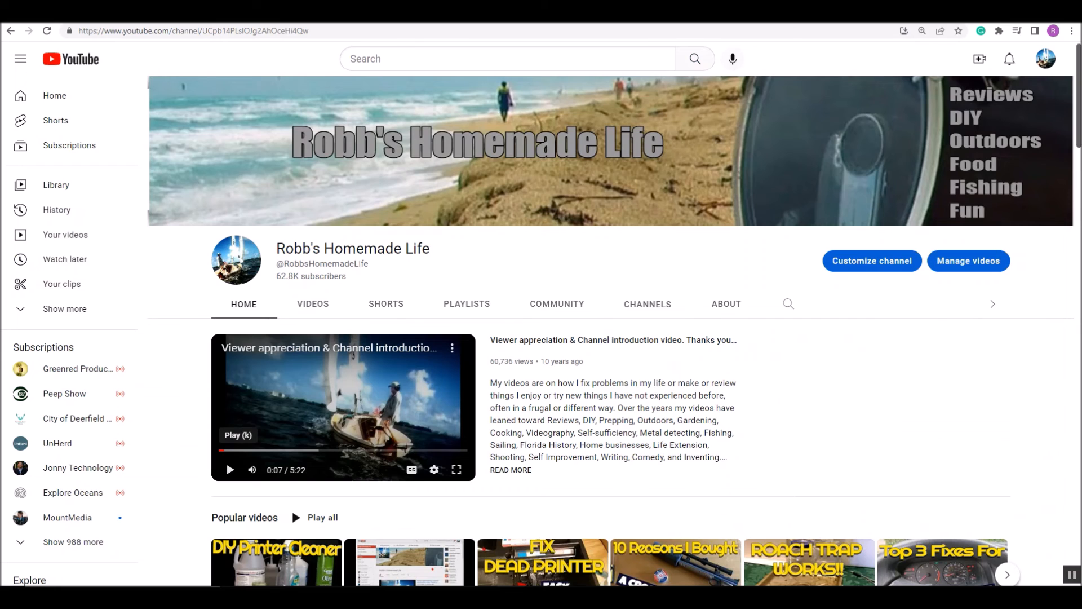
{"action": "mouse_move", "coordinate": [647, 304]}
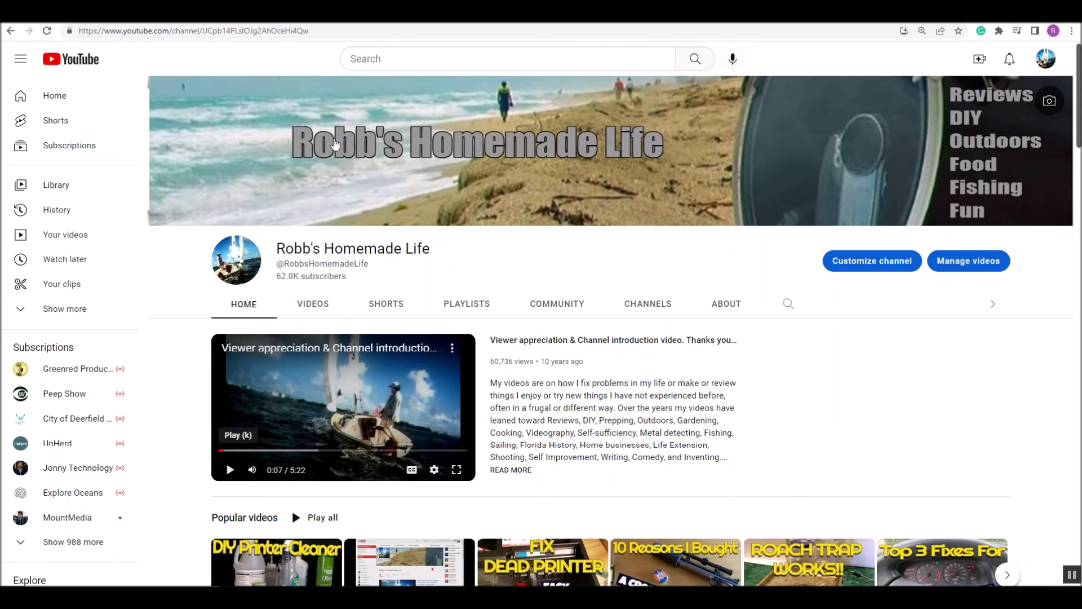
{"action": "mouse_move", "coordinate": [717, 270]}
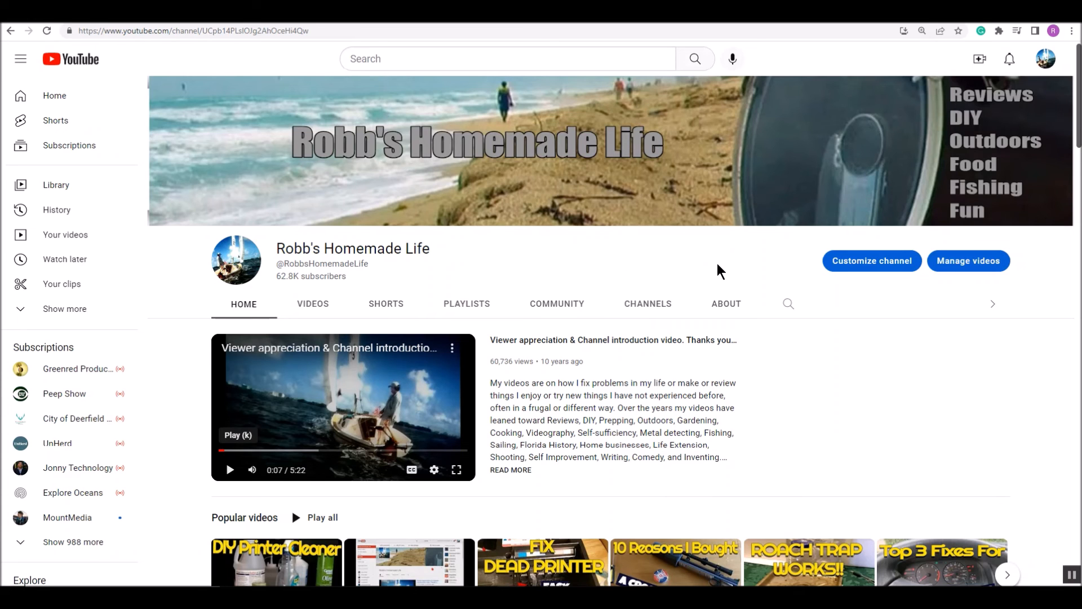
Scroll down through the channel's video shelves and back to the top
{"action": "scroll", "scroll_direction": "down", "scroll_amount": 3}
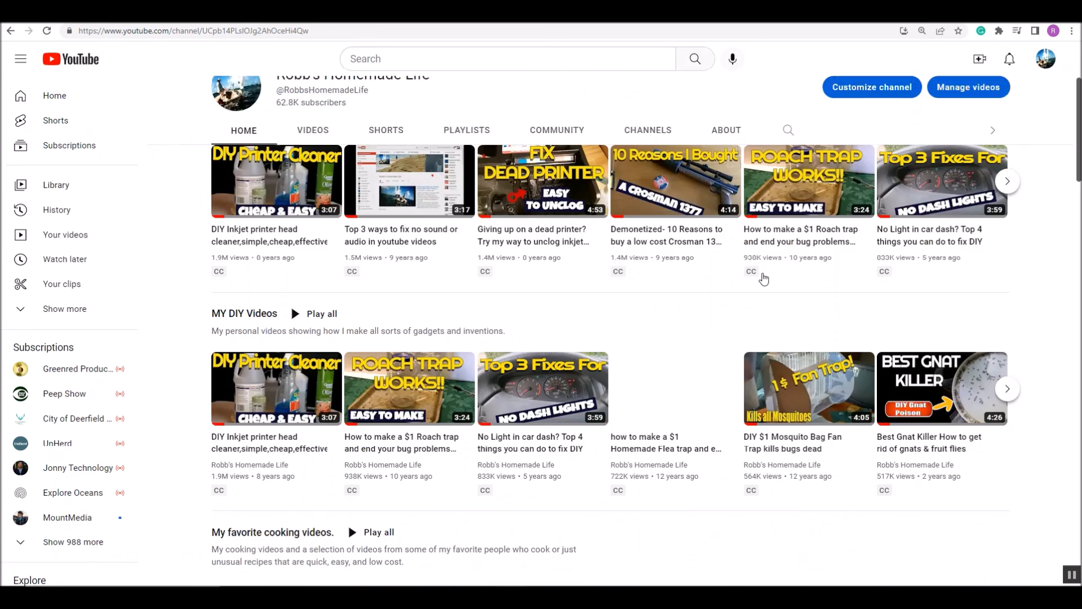
{"action": "scroll", "scroll_direction": "down", "scroll_amount": 3}
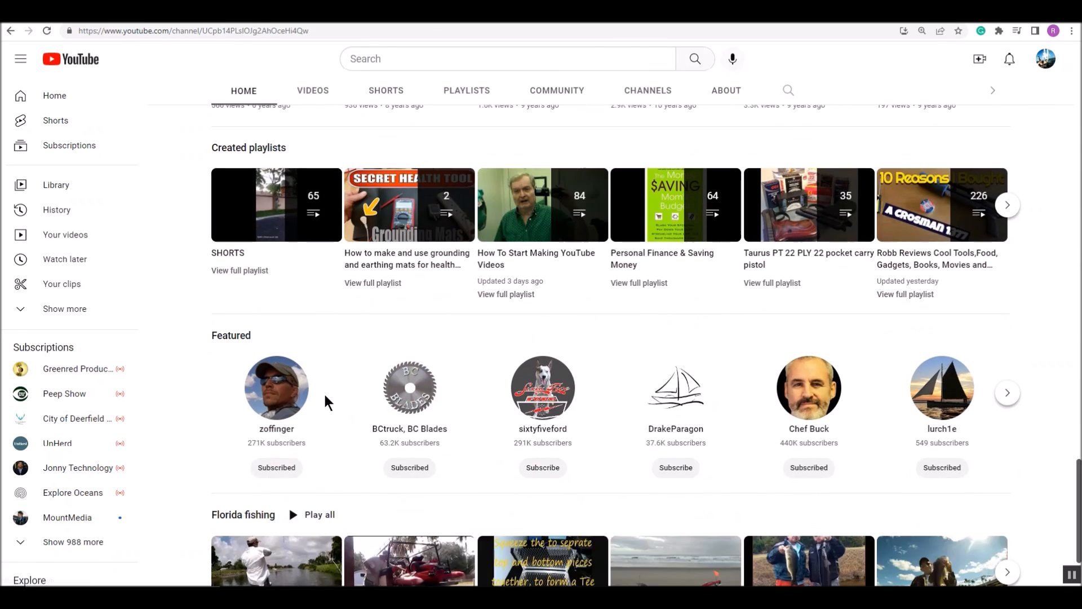
{"action": "mouse_move", "coordinate": [988, 389]}
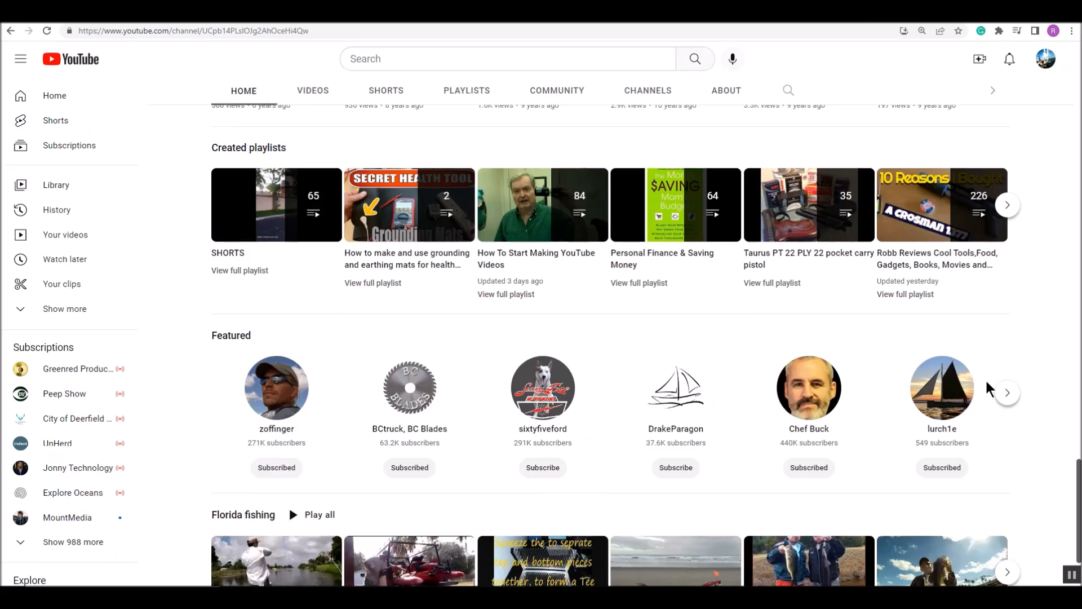
{"action": "scroll", "scroll_direction": "down", "scroll_amount": 3}
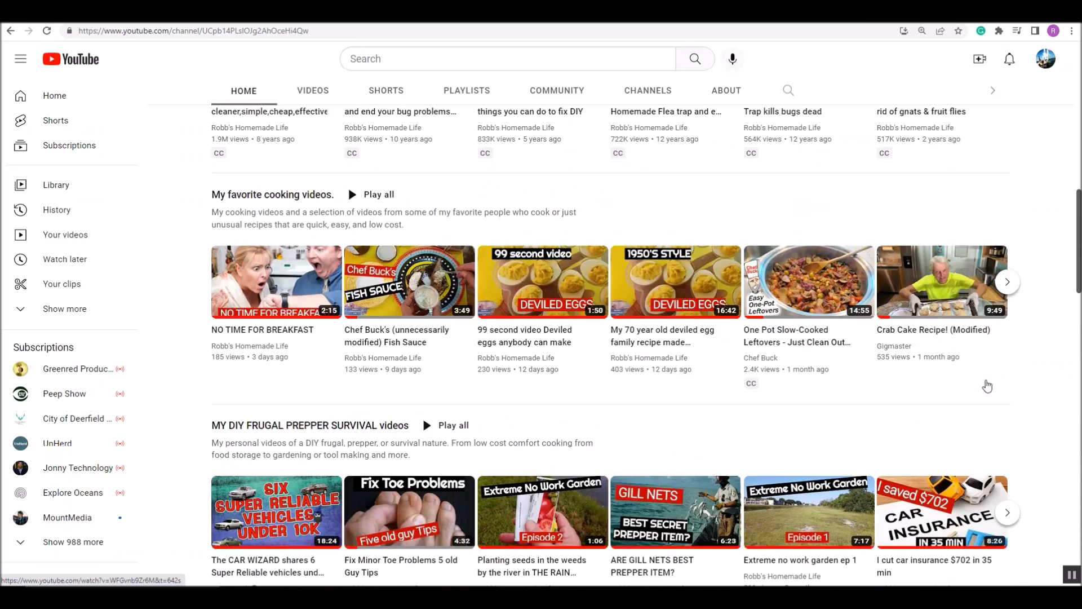
{"action": "scroll", "scroll_direction": "up", "scroll_amount": 3}
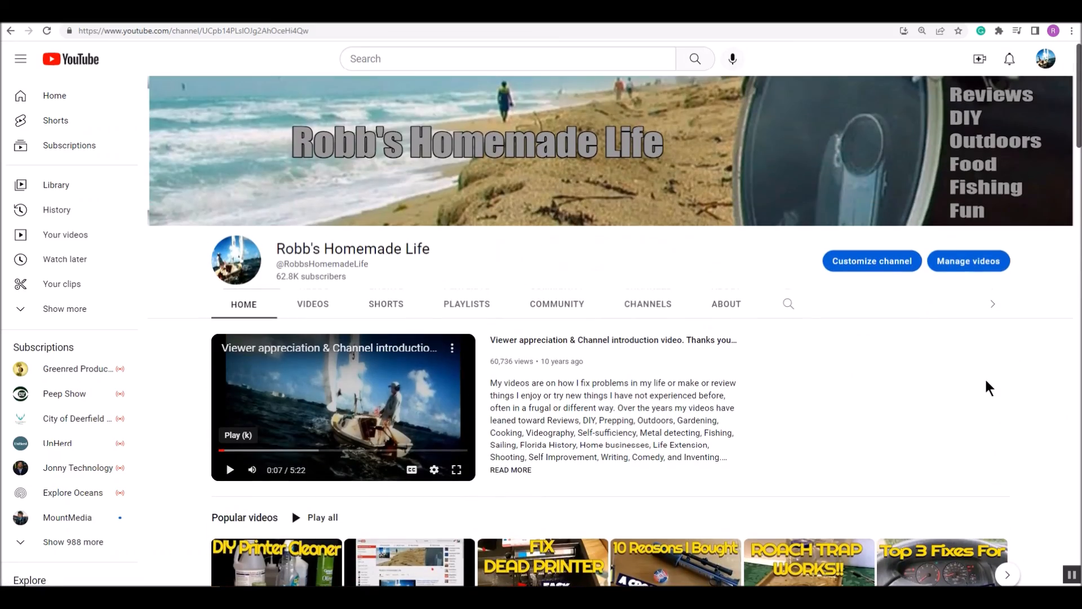
{"action": "mouse_move", "coordinate": [979, 384]}
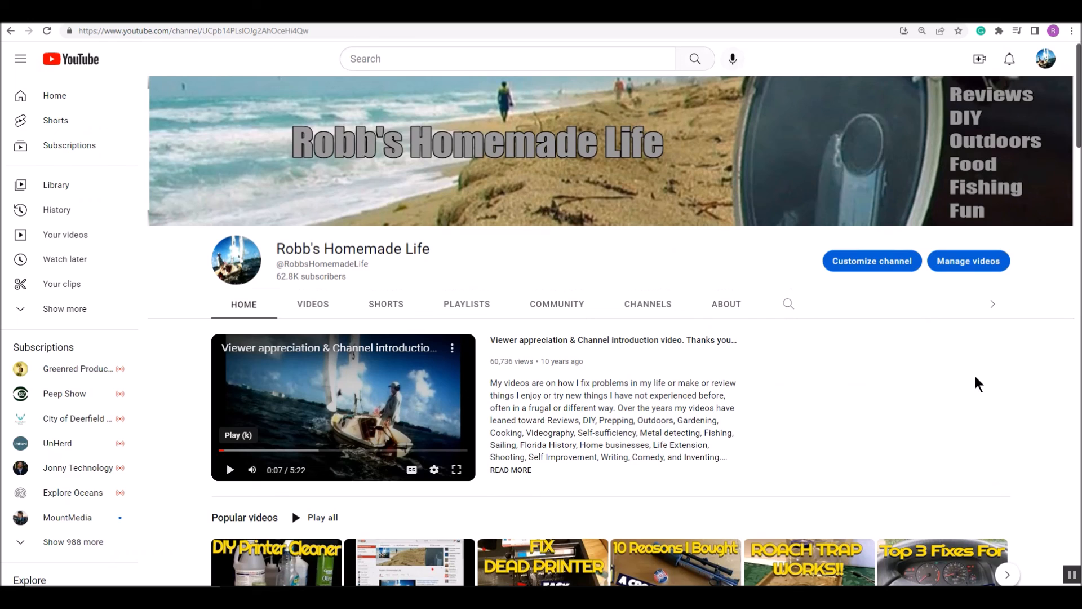
{"action": "mouse_move", "coordinate": [338, 267]}
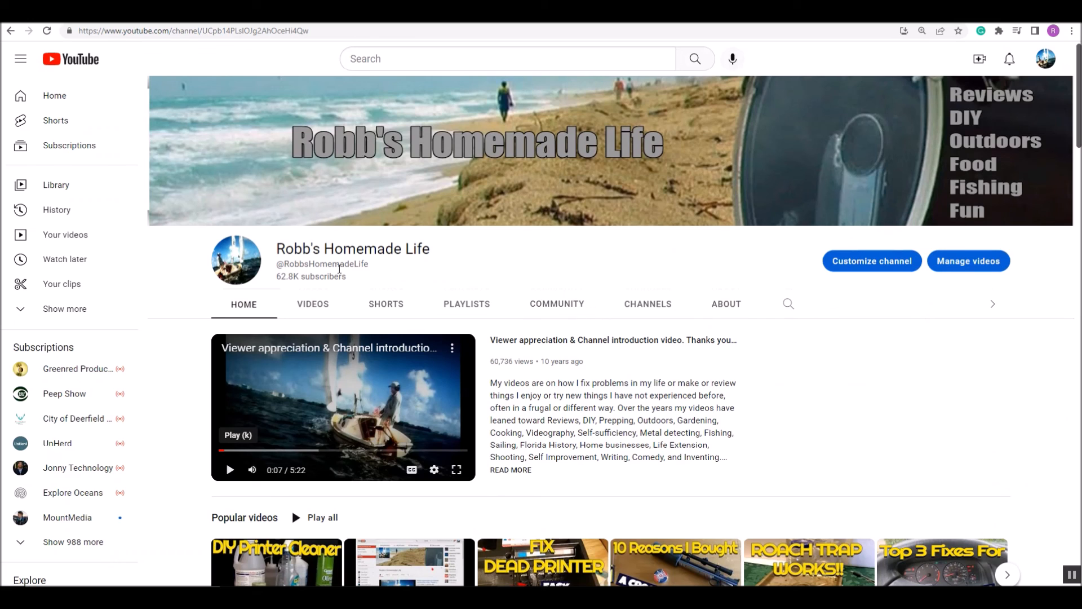
{"action": "mouse_move", "coordinate": [685, 244]}
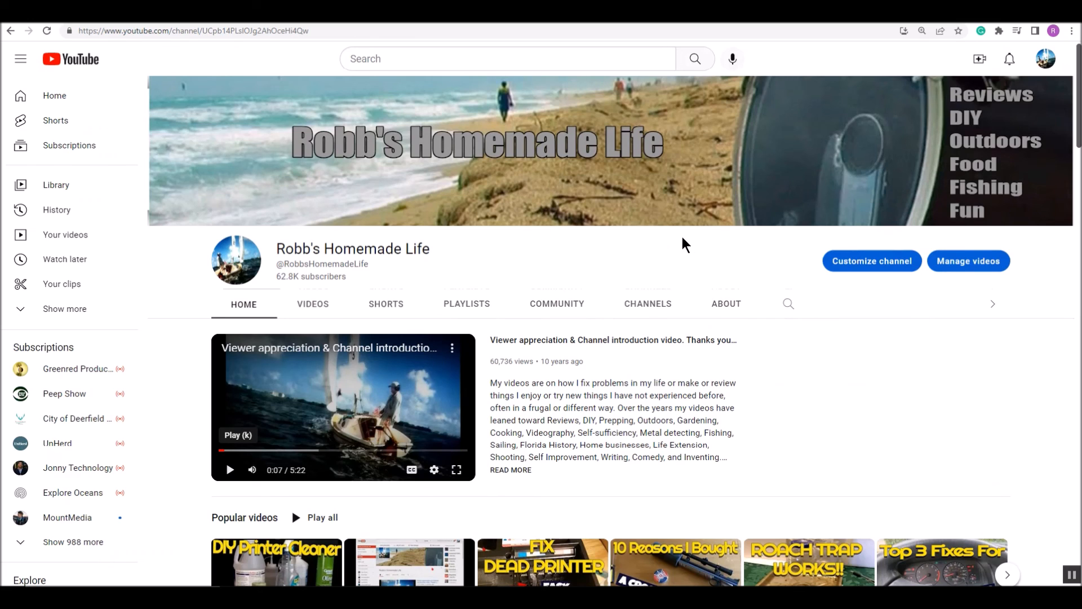
{"action": "mouse_move", "coordinate": [685, 283]}
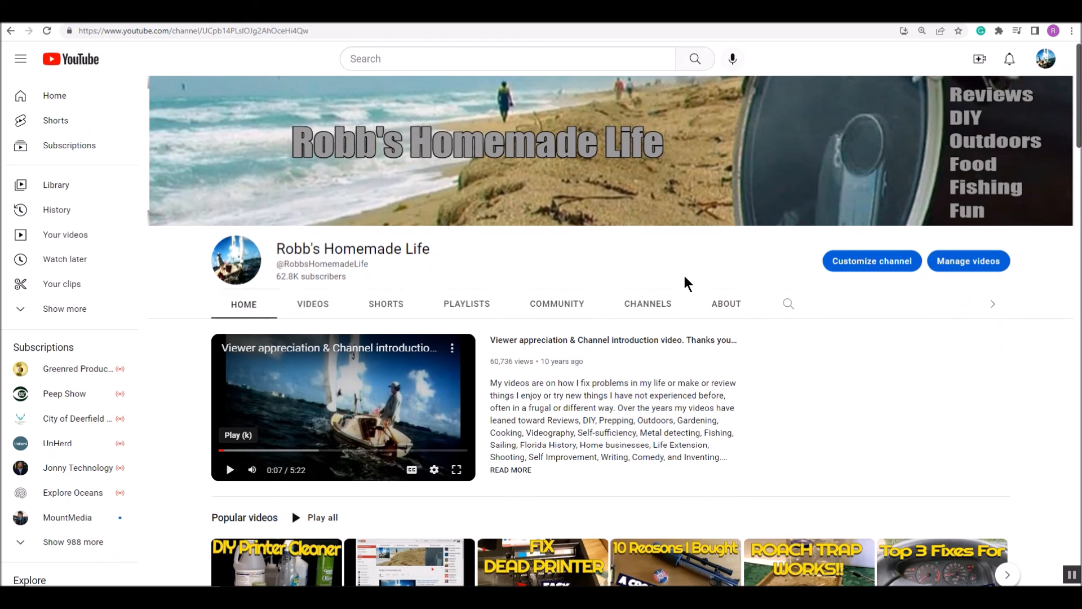